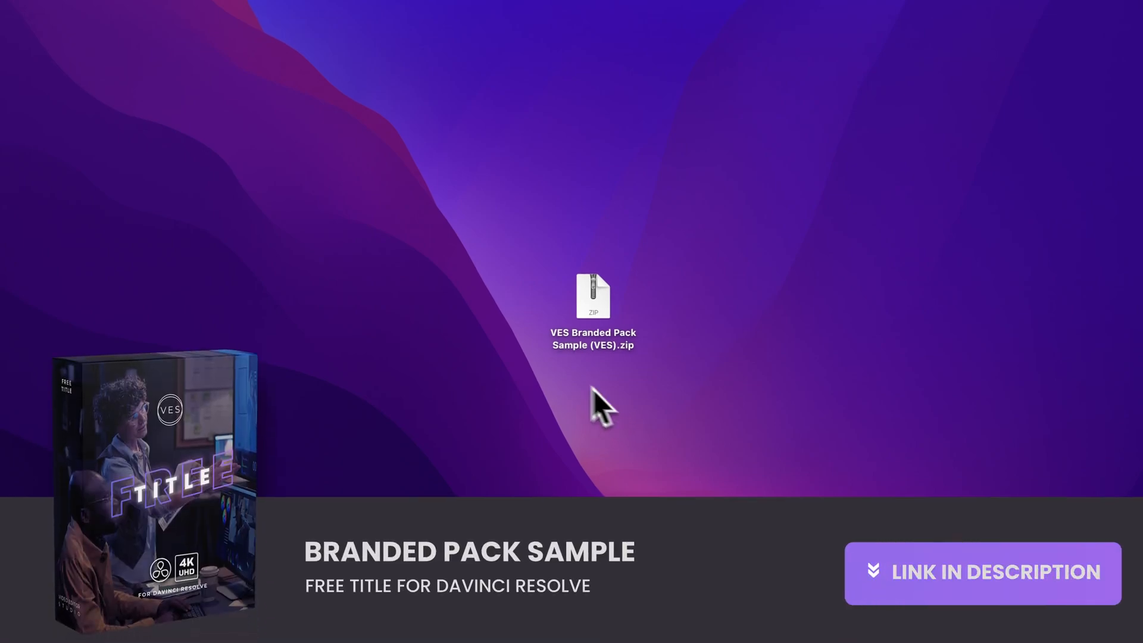
Extract the VES Branded Pack Sample zip, preview its files and open the Font folder of Poppins fonts.
left_click(593, 296)
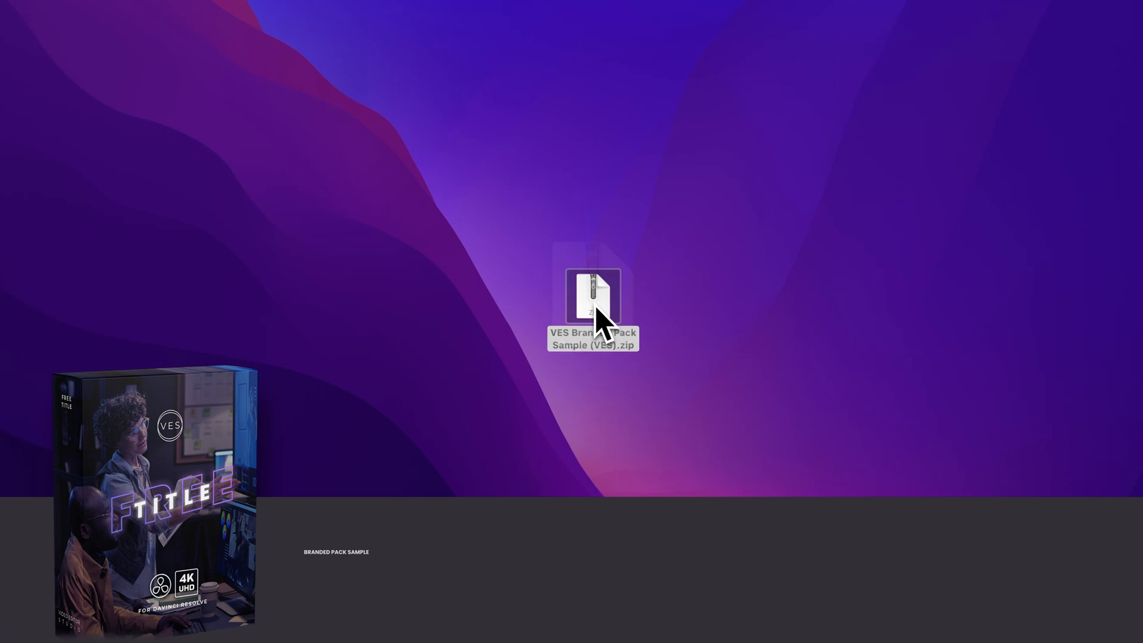
double_click(592, 298)
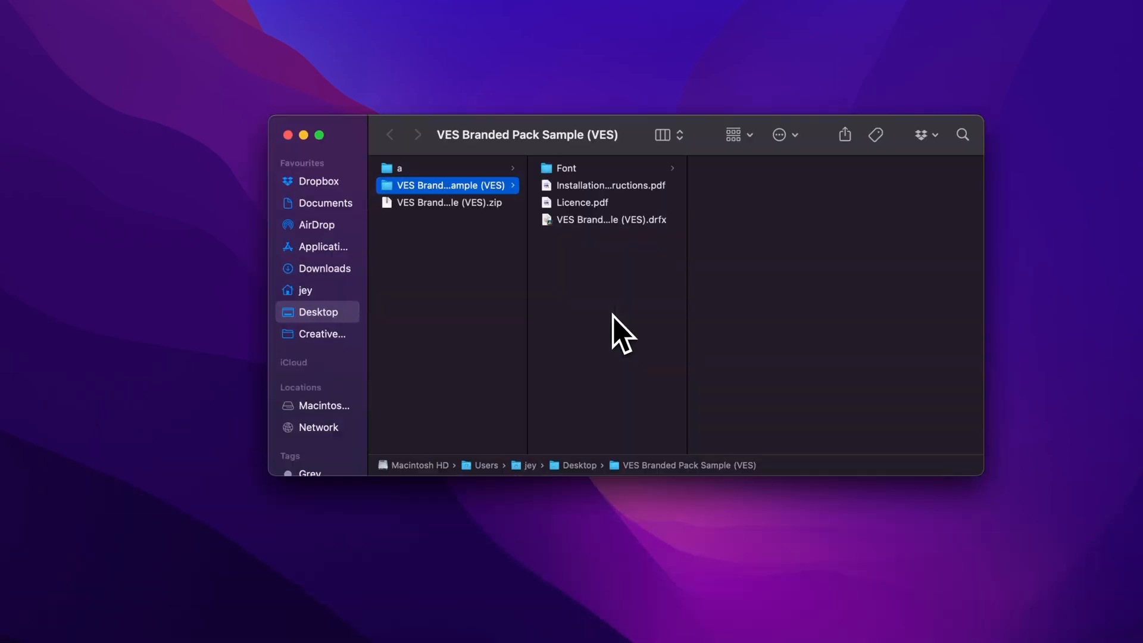
left_click(610, 220)
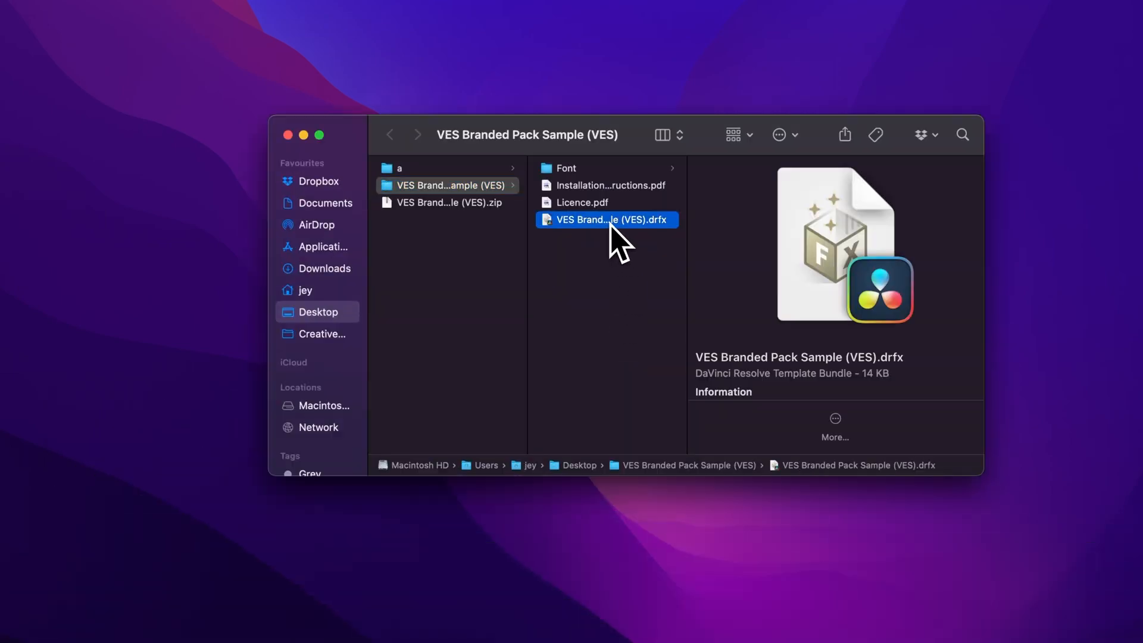
left_click(582, 202)
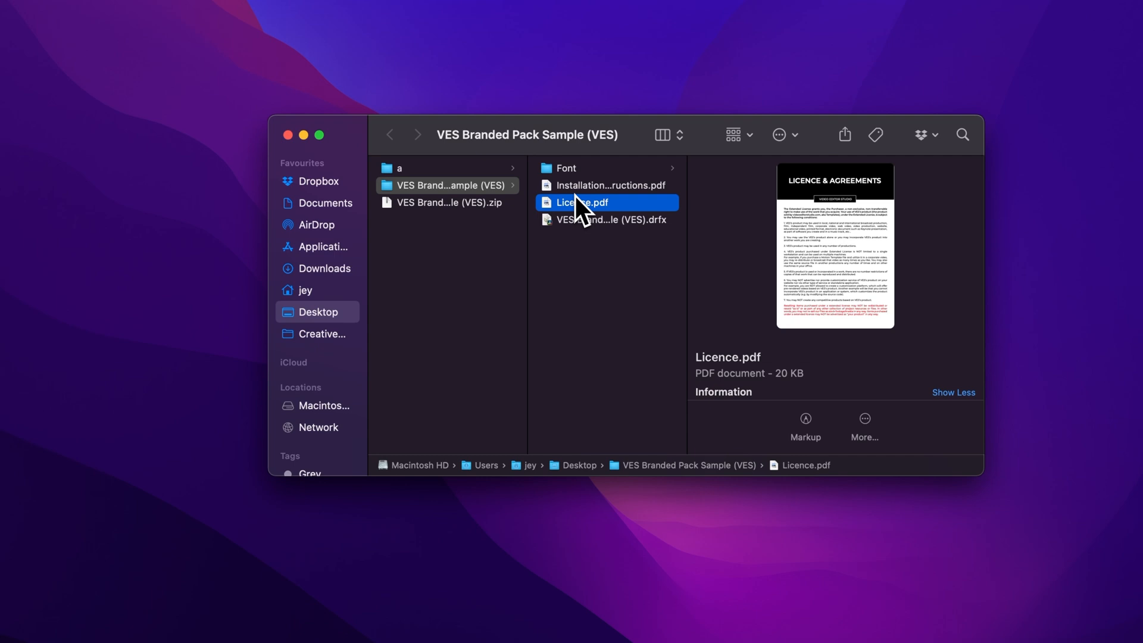
left_click(565, 167)
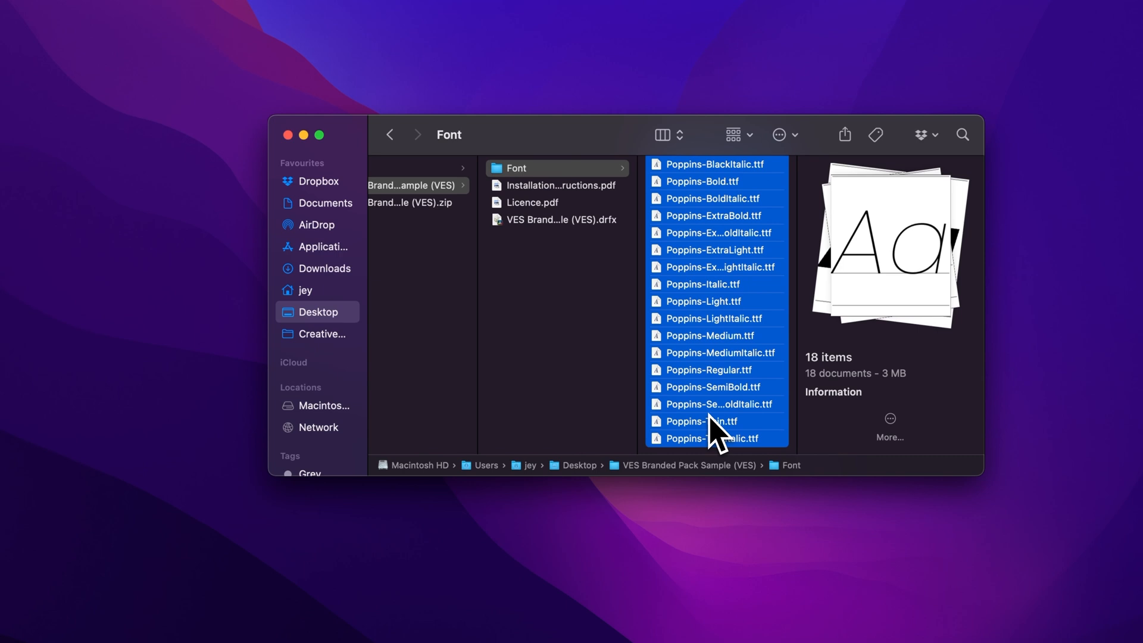
Install the .drfx template bundle into Resolve, overwriting the existing same-named bundle.
left_click(558, 220)
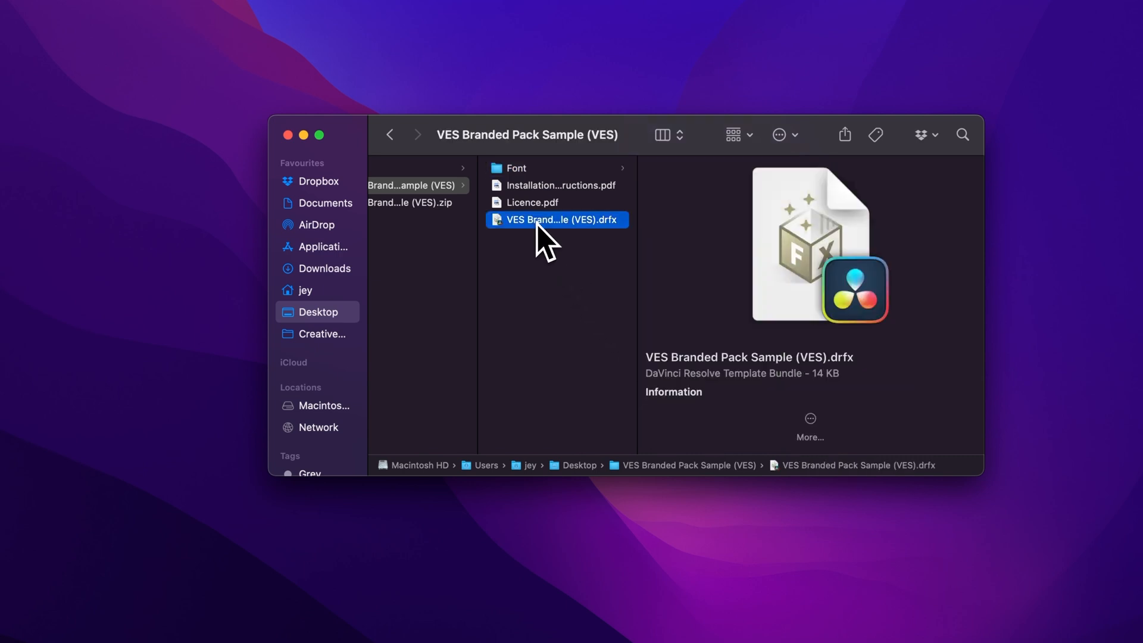
double_click(555, 220)
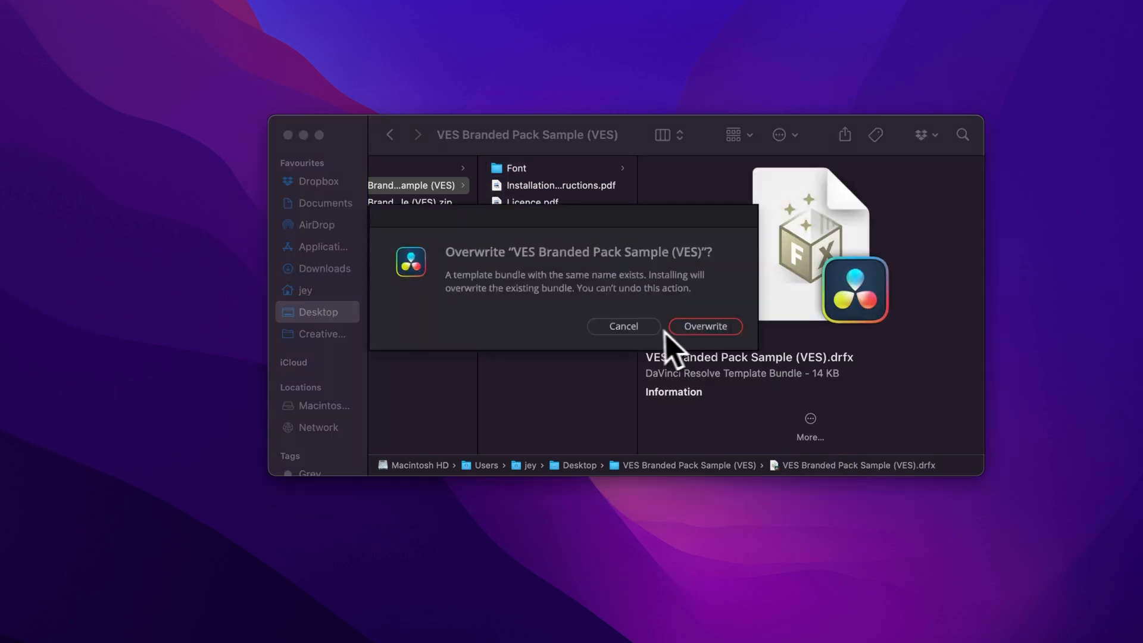
mouse_move(745, 383)
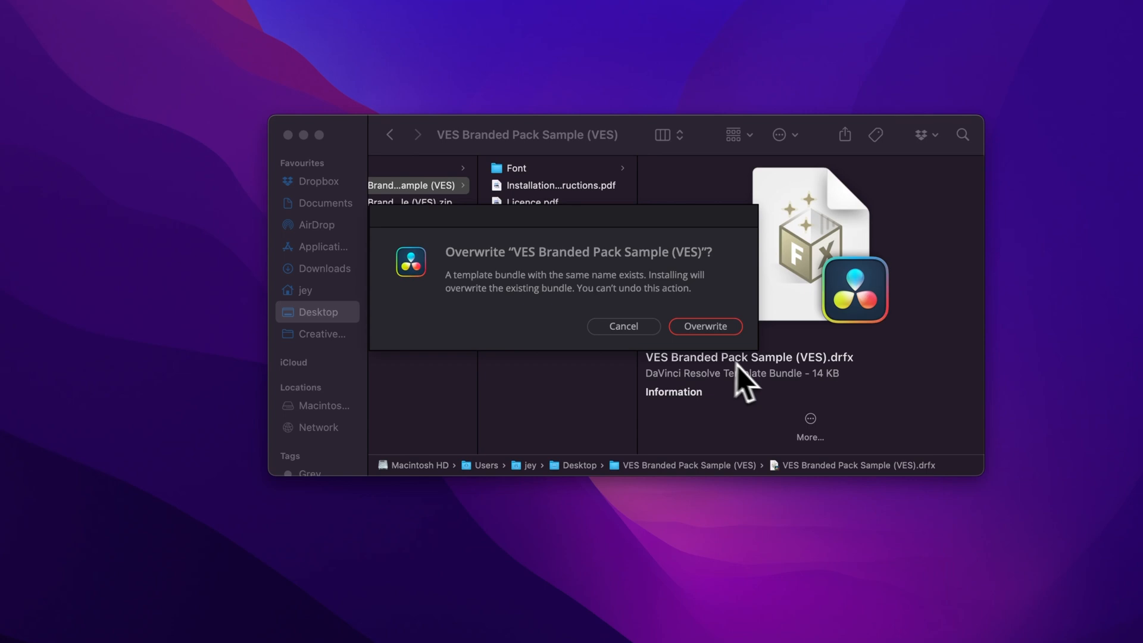
left_click(704, 326)
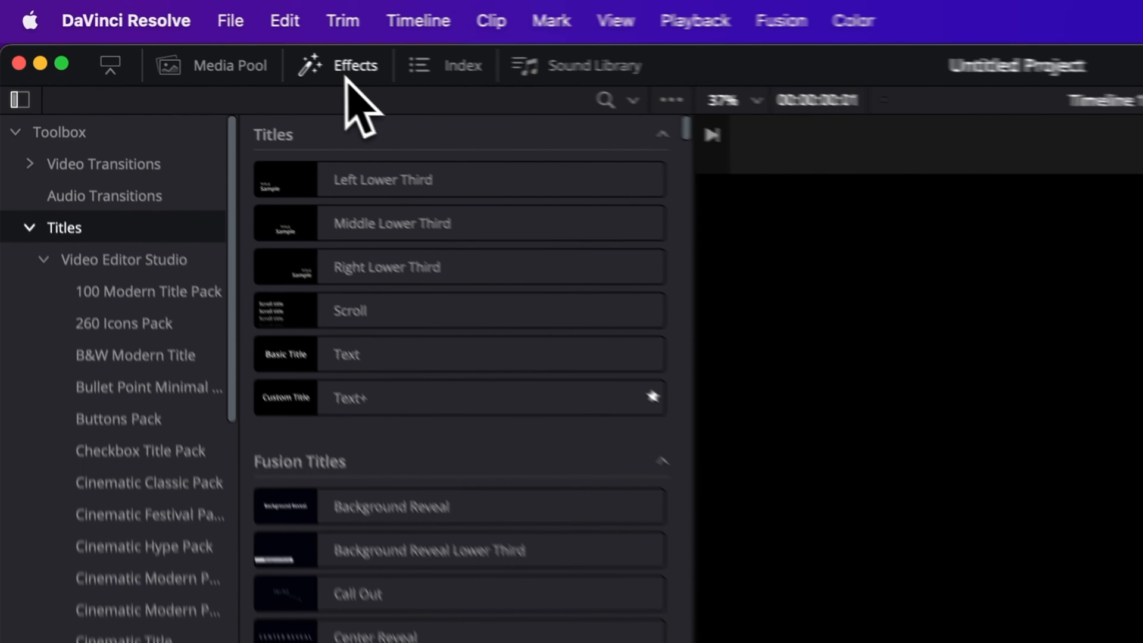
Scroll the Titles list down to the Sample category holding VES Branded Pack Sample.
scroll("down", 3)
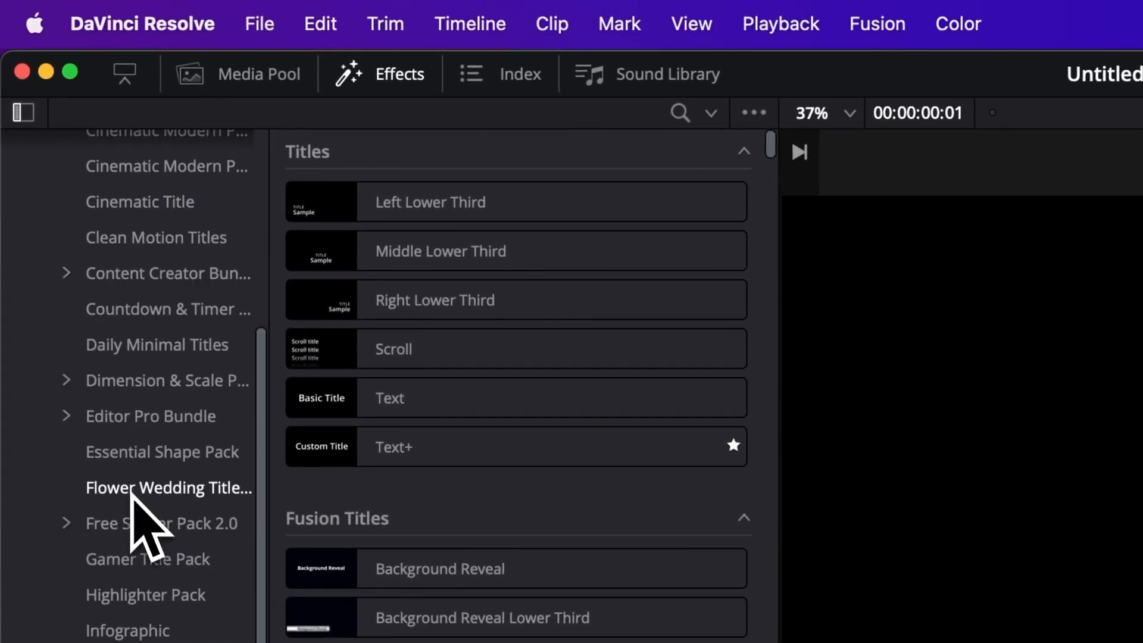
scroll("down", 3)
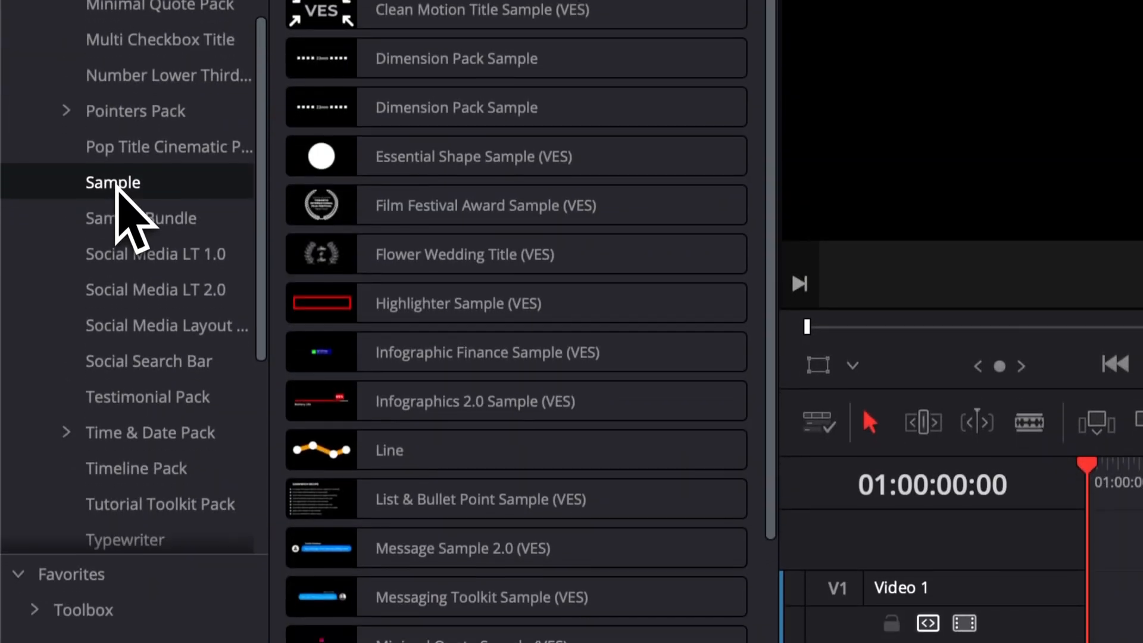
scroll("down", 3)
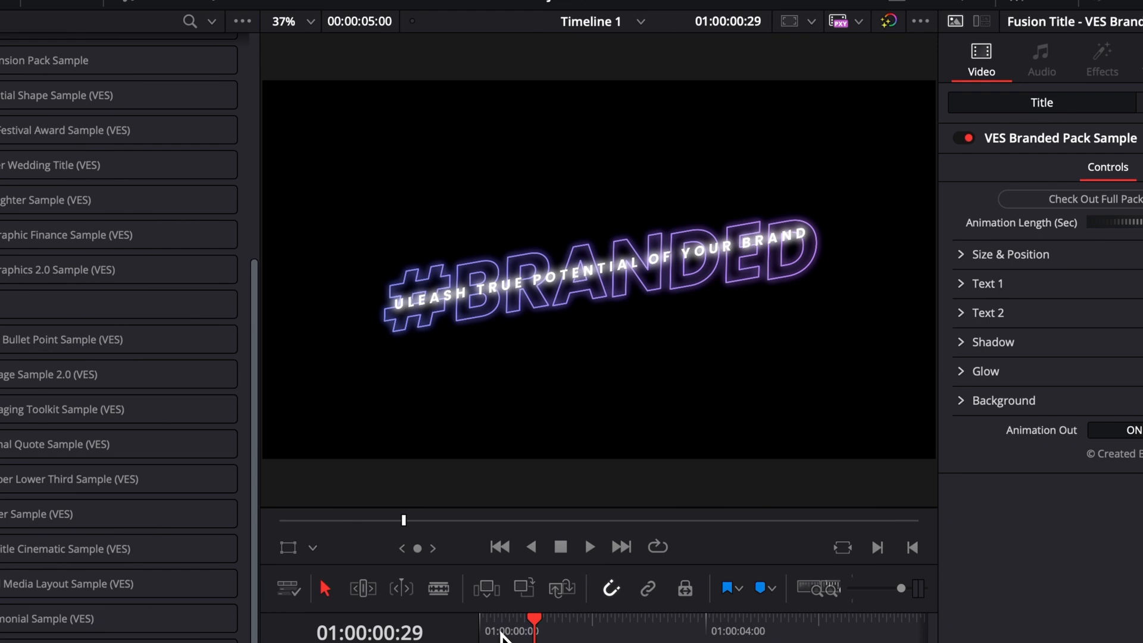
mouse_move(840, 337)
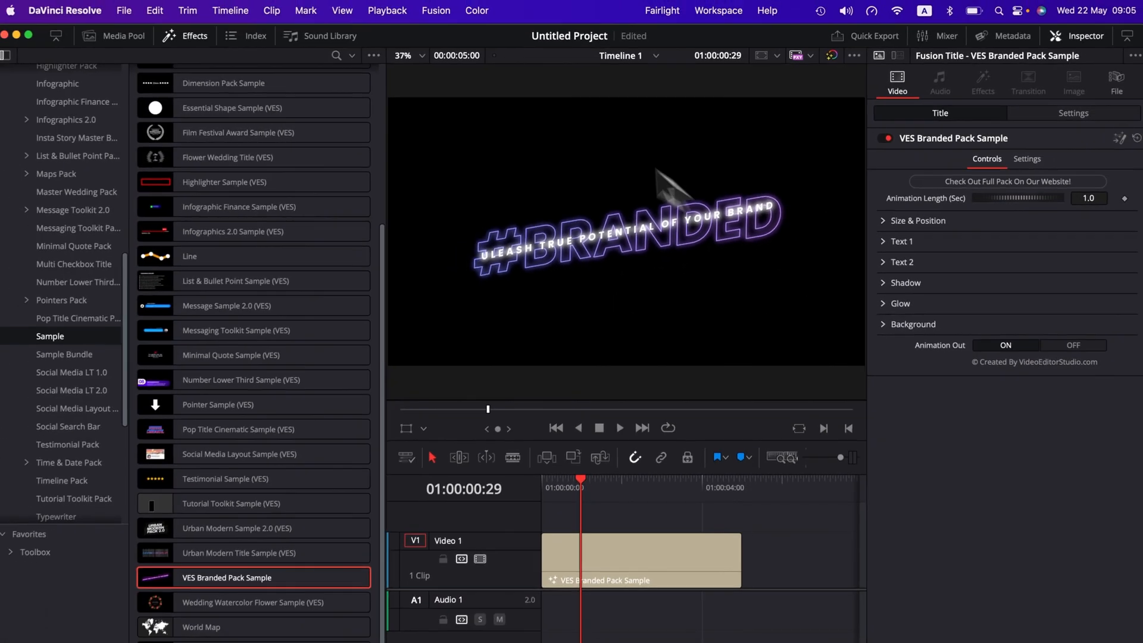
Enable render caching from Playback and play the #BRANDED title from the clip start.
left_click(387, 10)
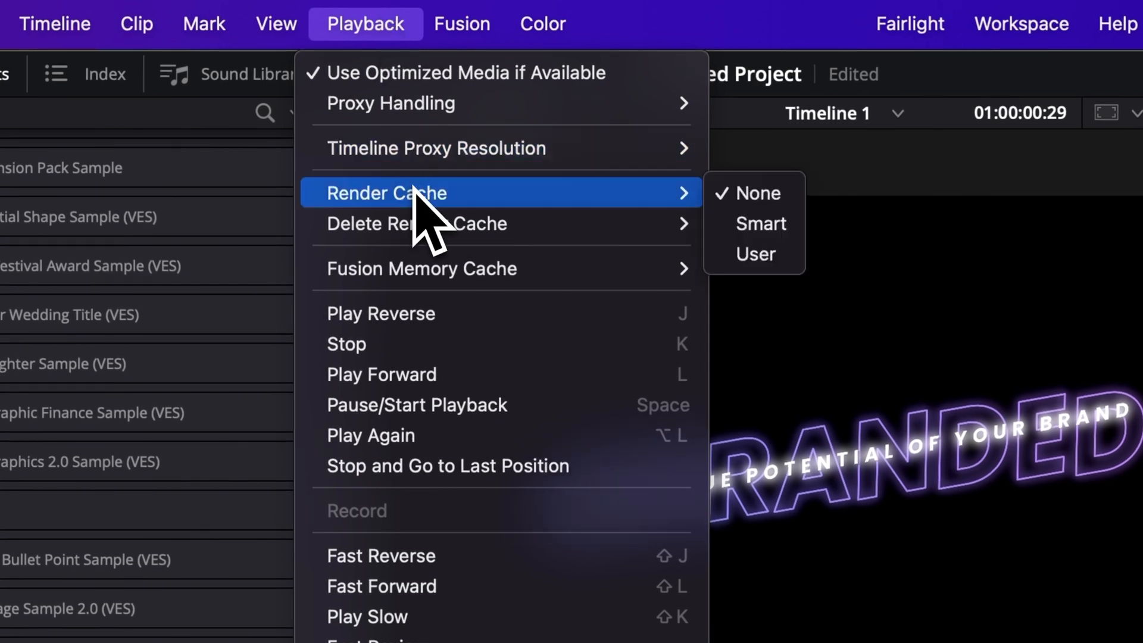
mouse_move(758, 247)
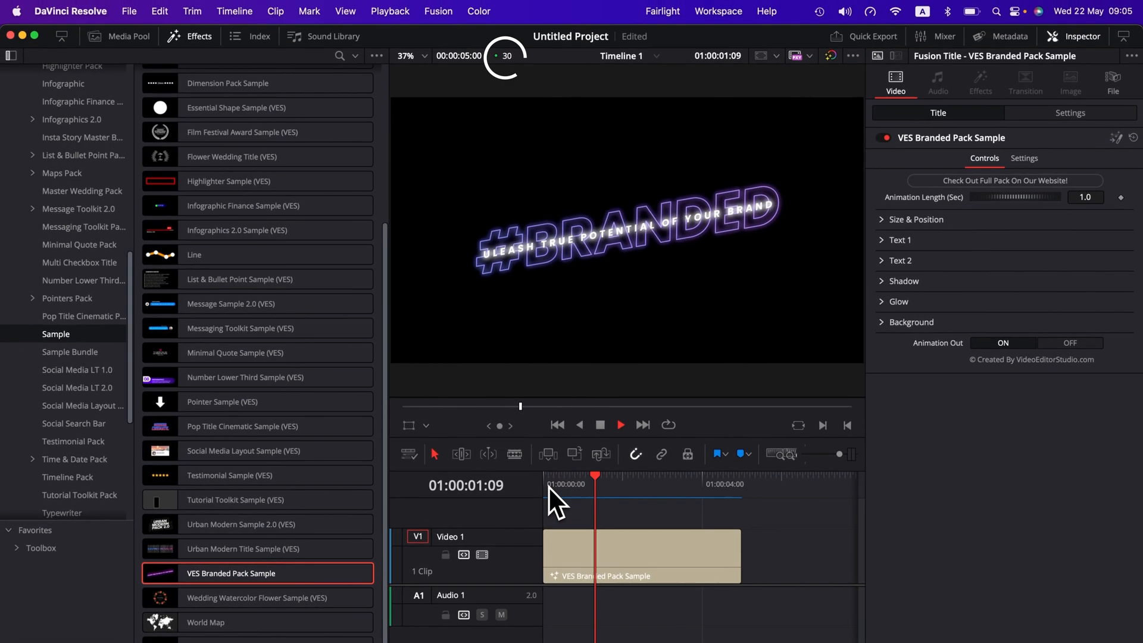
left_click(673, 484)
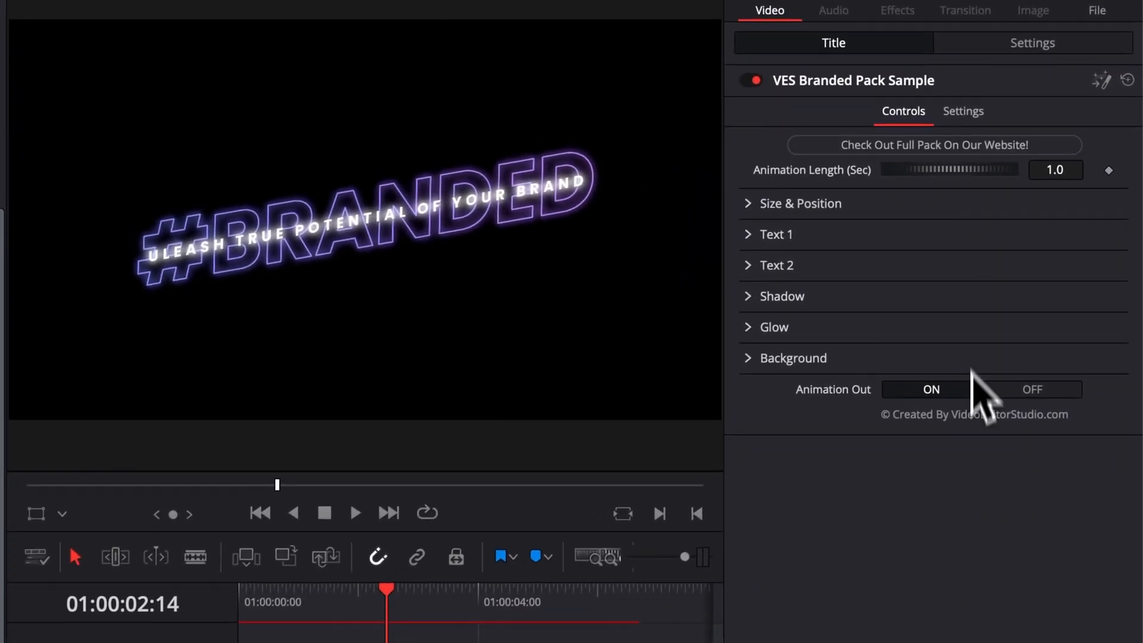
mouse_move(802, 212)
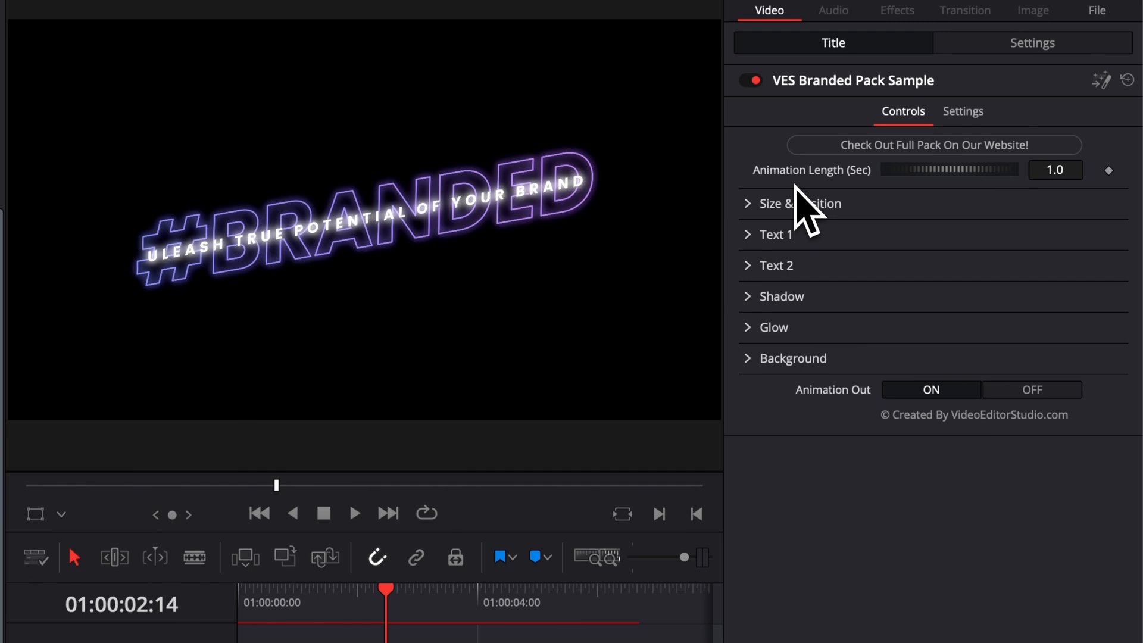
mouse_move(879, 219)
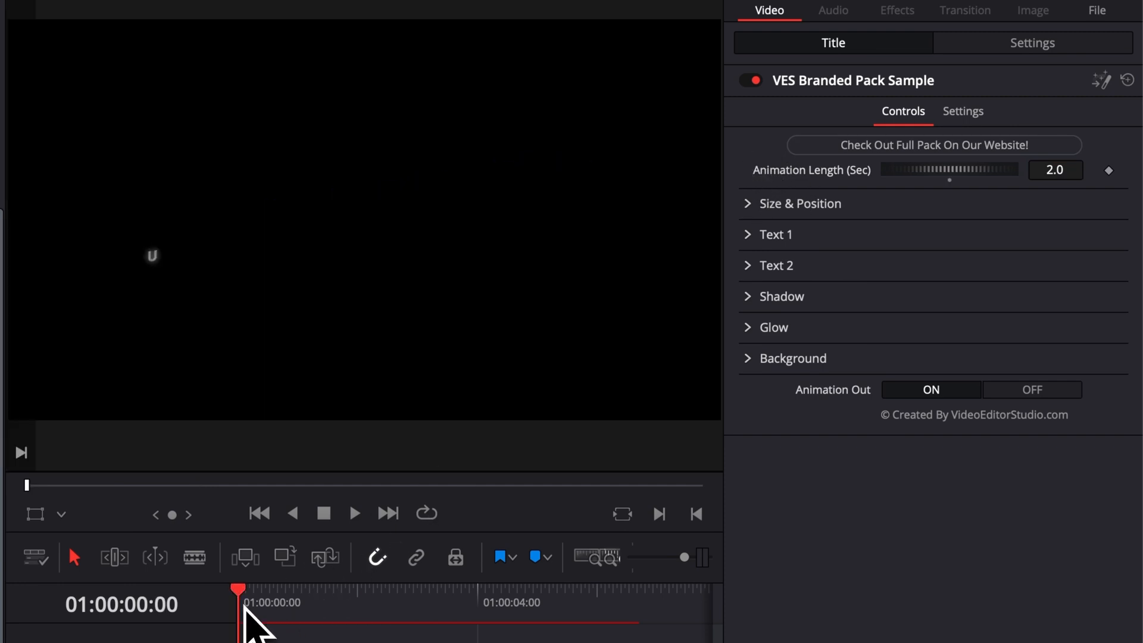
Replay the title from the start to review the 2.0-second intro animation.
left_click(354, 513)
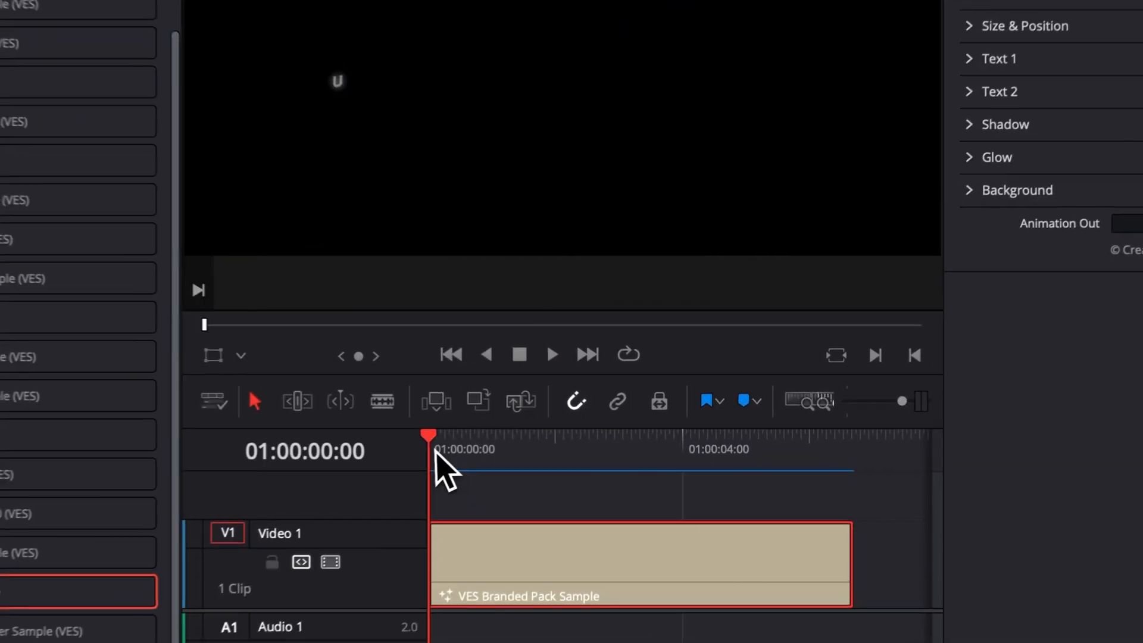
left_click(552, 354)
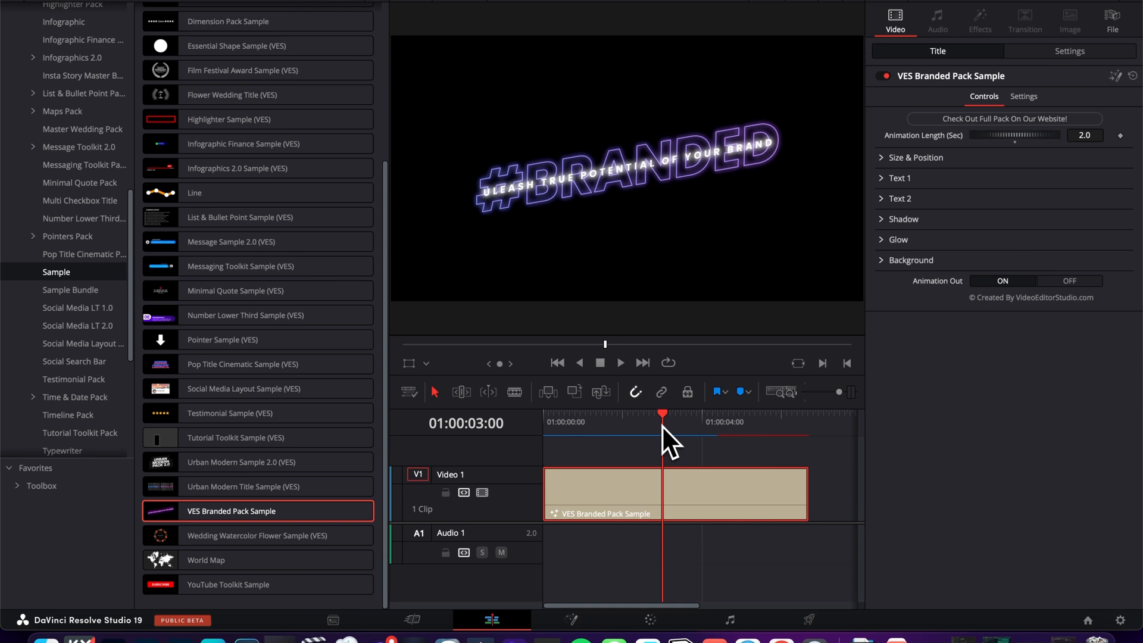
left_click(916, 157)
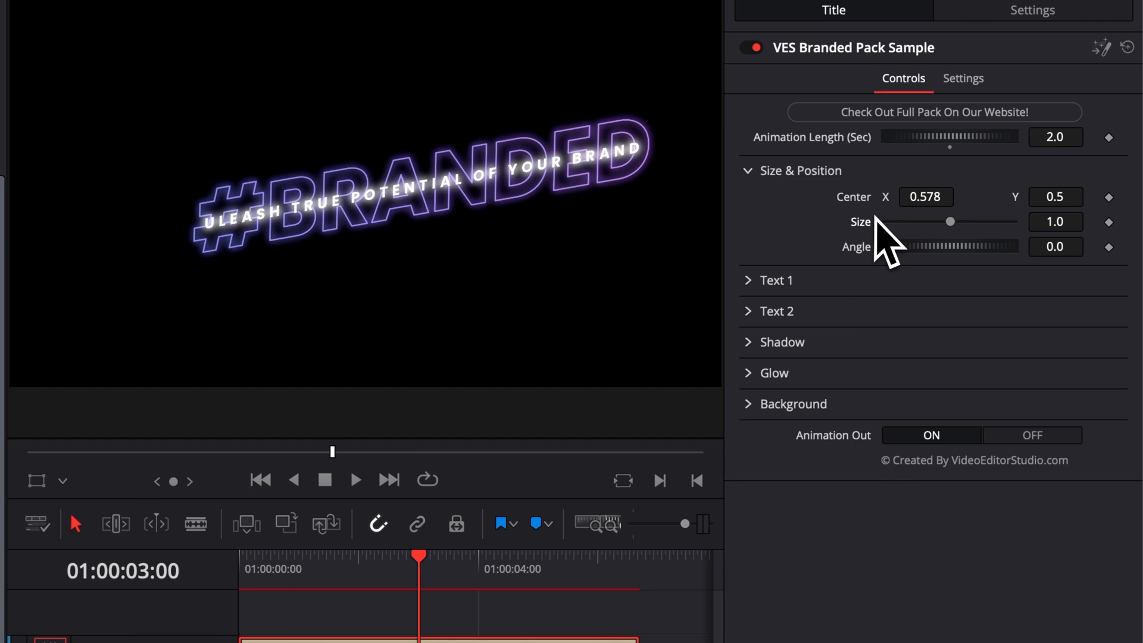
mouse_move(878, 230)
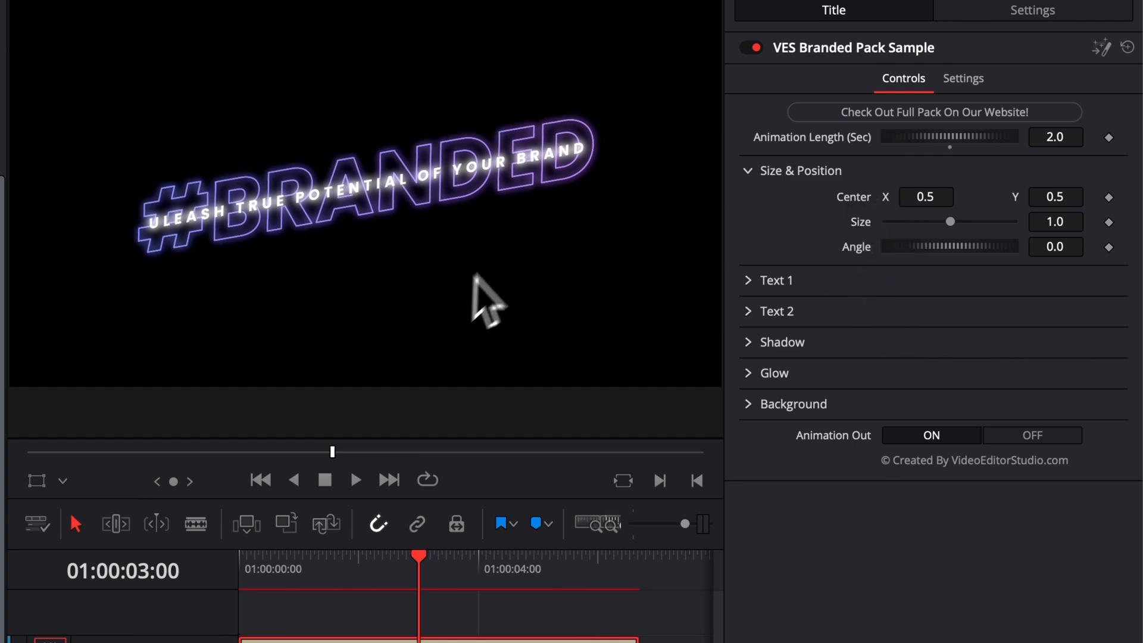
left_click(800, 170)
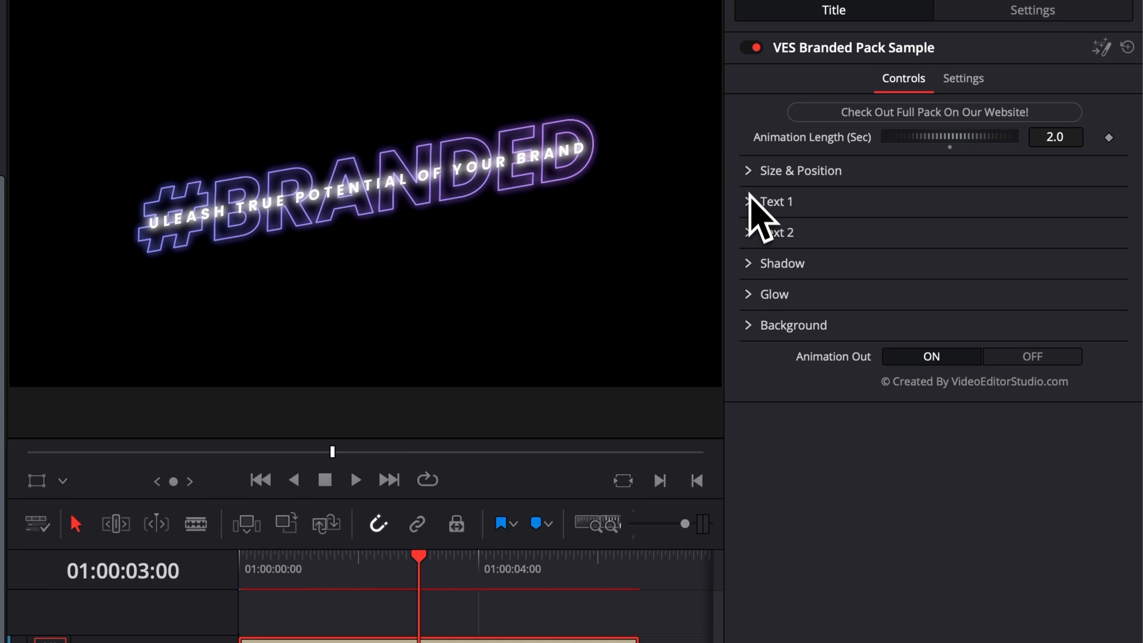
Set the #BRANDED text's reveal Order to Inside Out and preview it from the start.
left_click(747, 201)
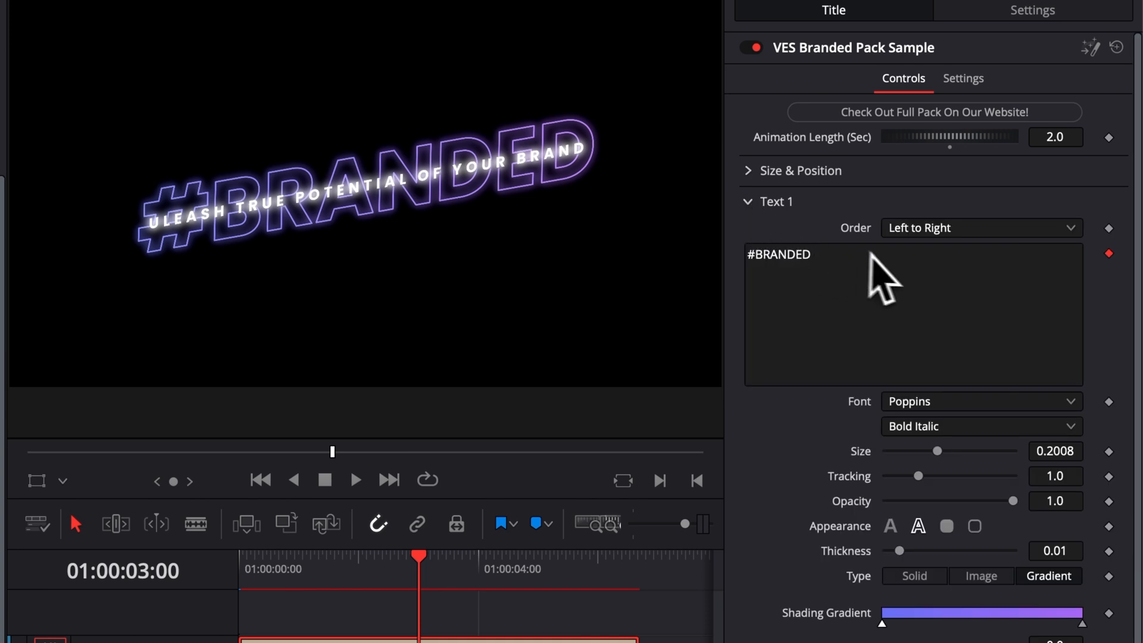
scroll("down", 3)
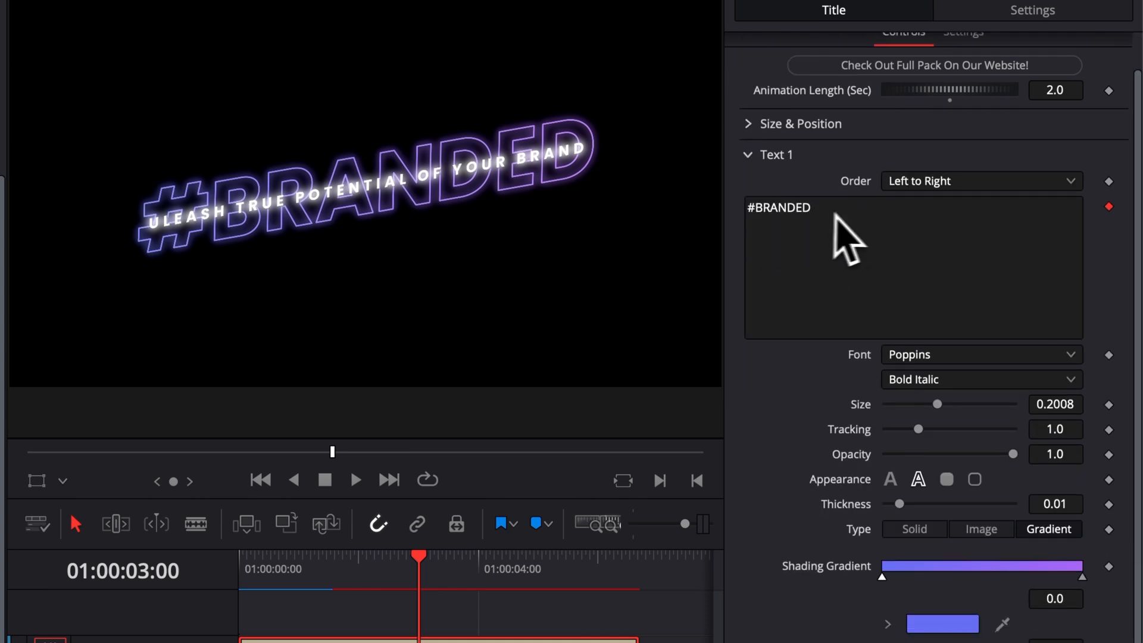
mouse_move(926, 233)
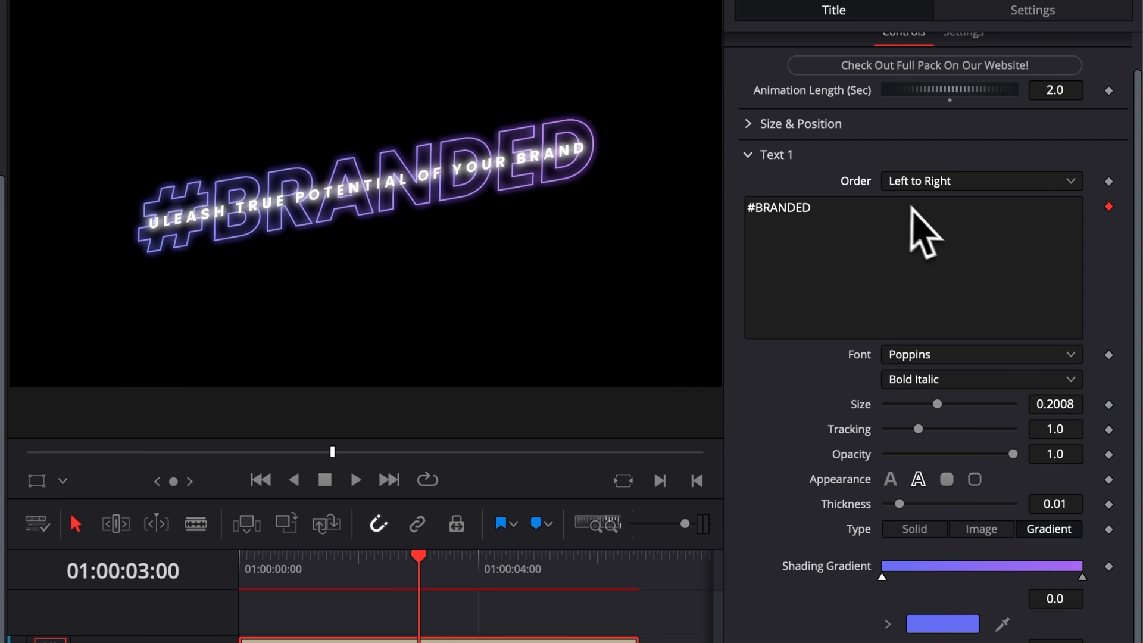
mouse_move(919, 234)
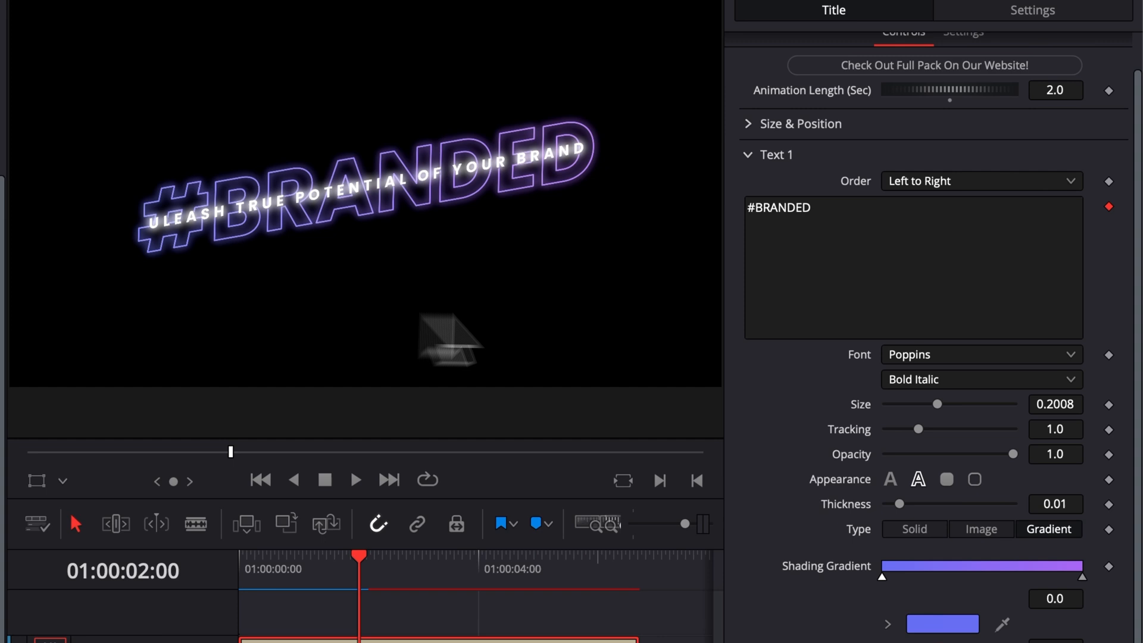
left_click(980, 180)
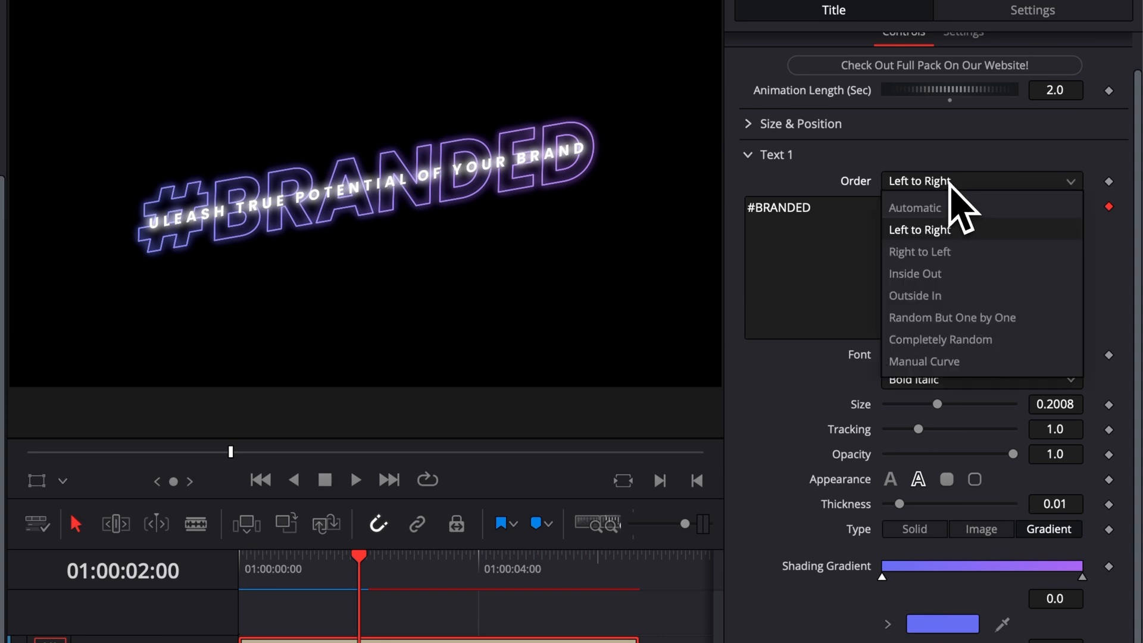
mouse_move(944, 306)
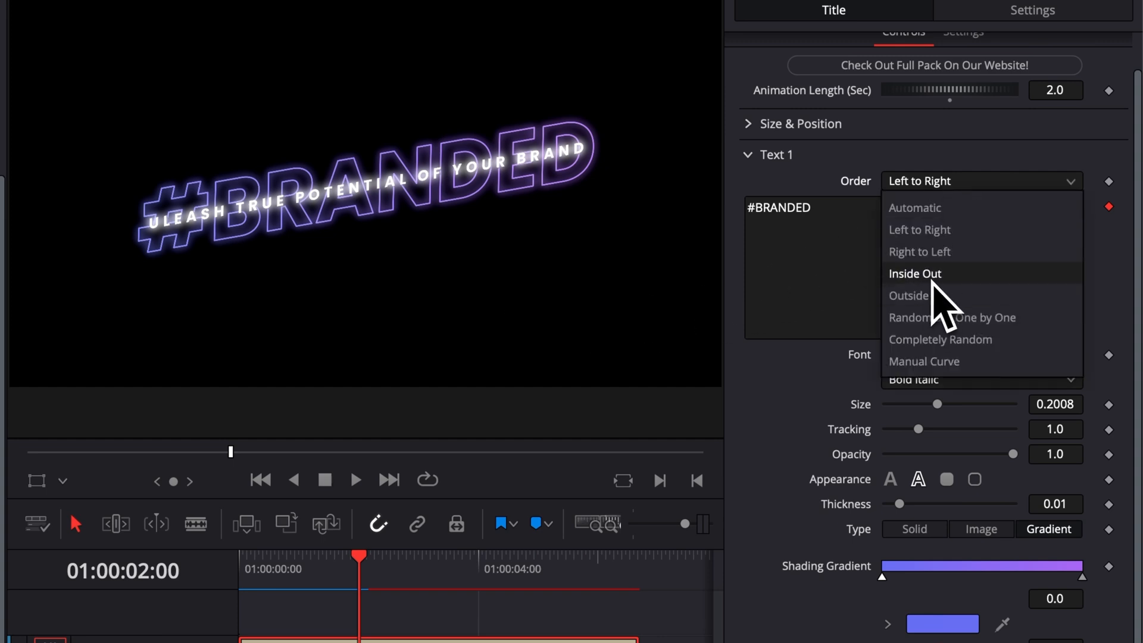
left_click(914, 273)
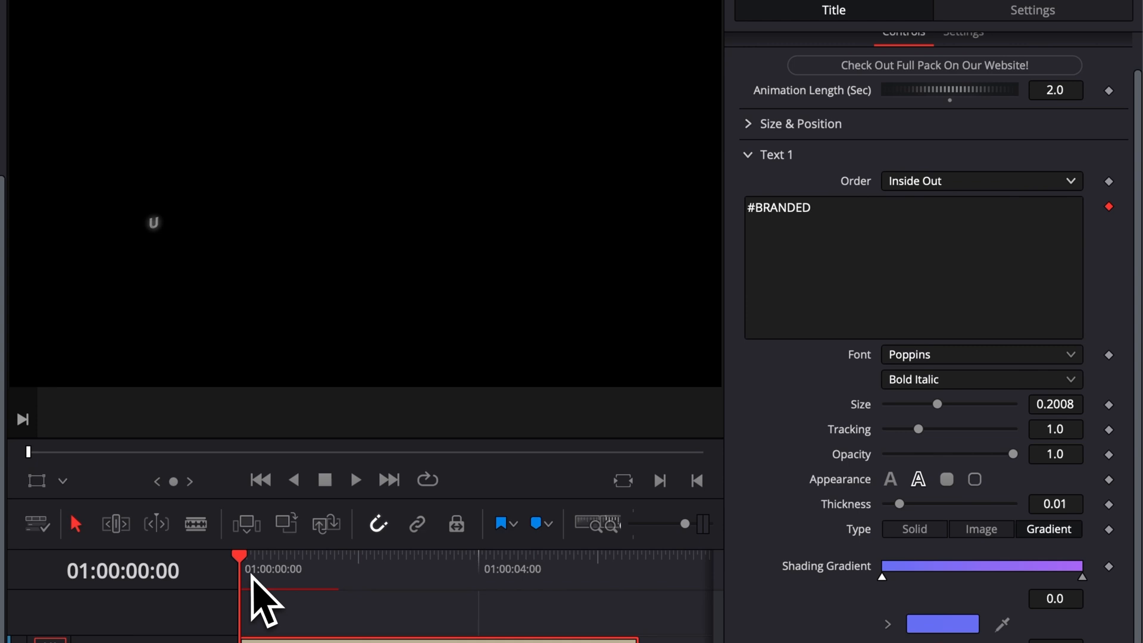
left_click(355, 480)
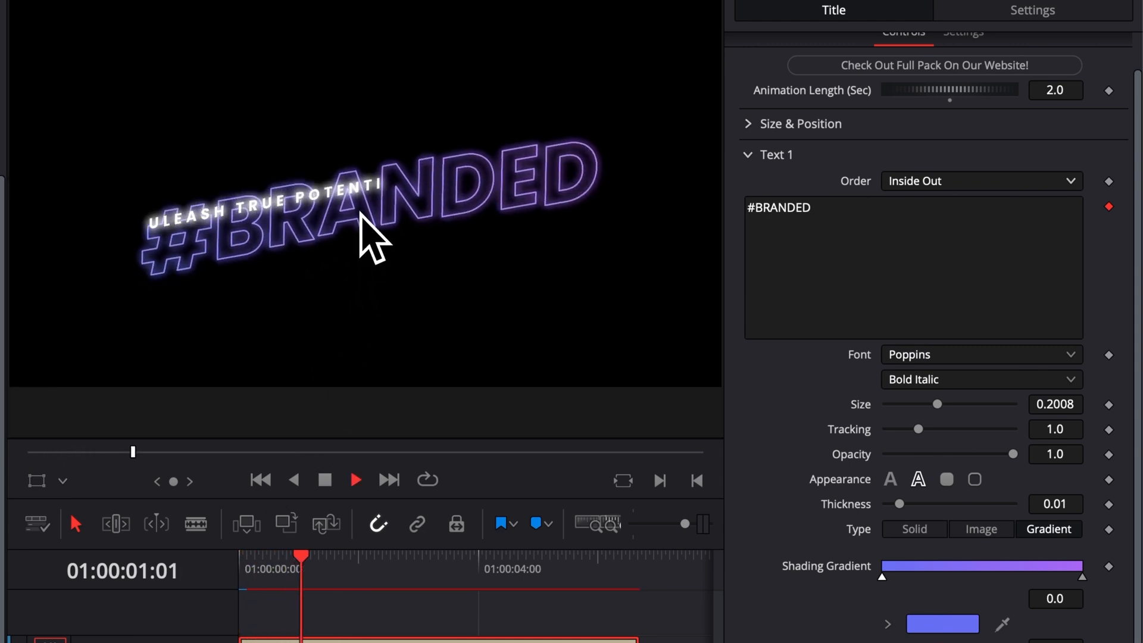
left_click(981, 181)
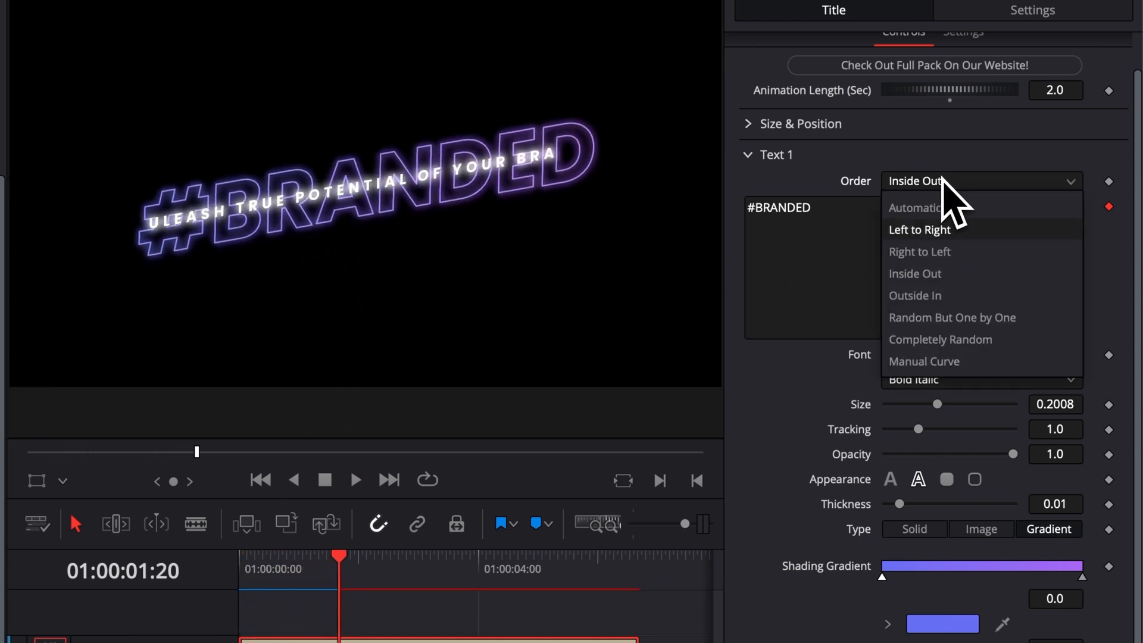
mouse_move(962, 314)
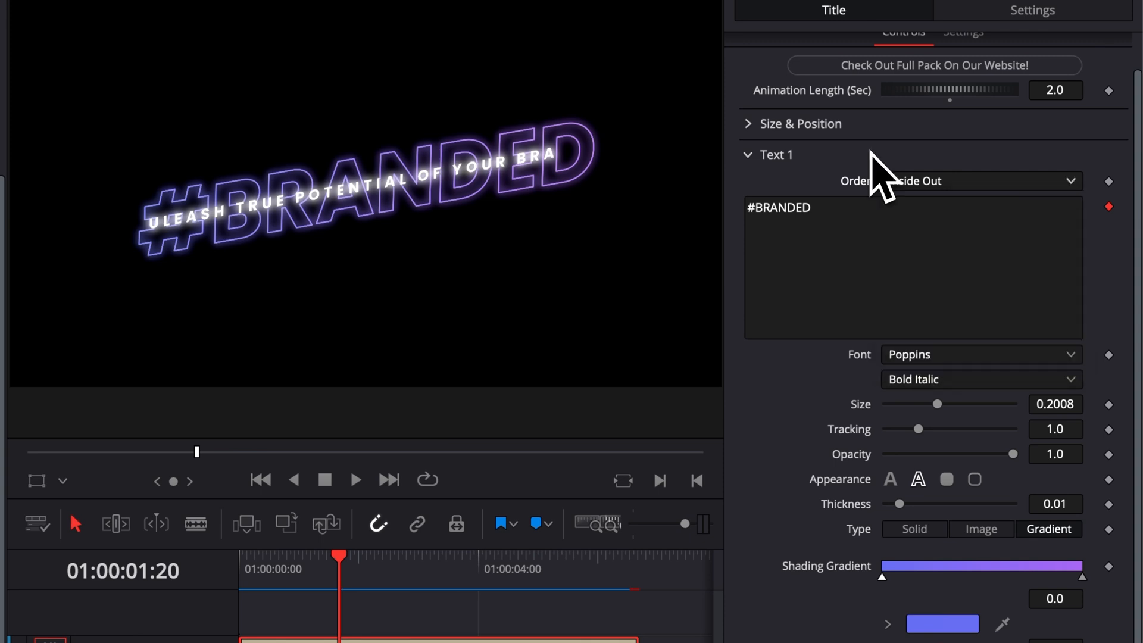
scroll("down", 3)
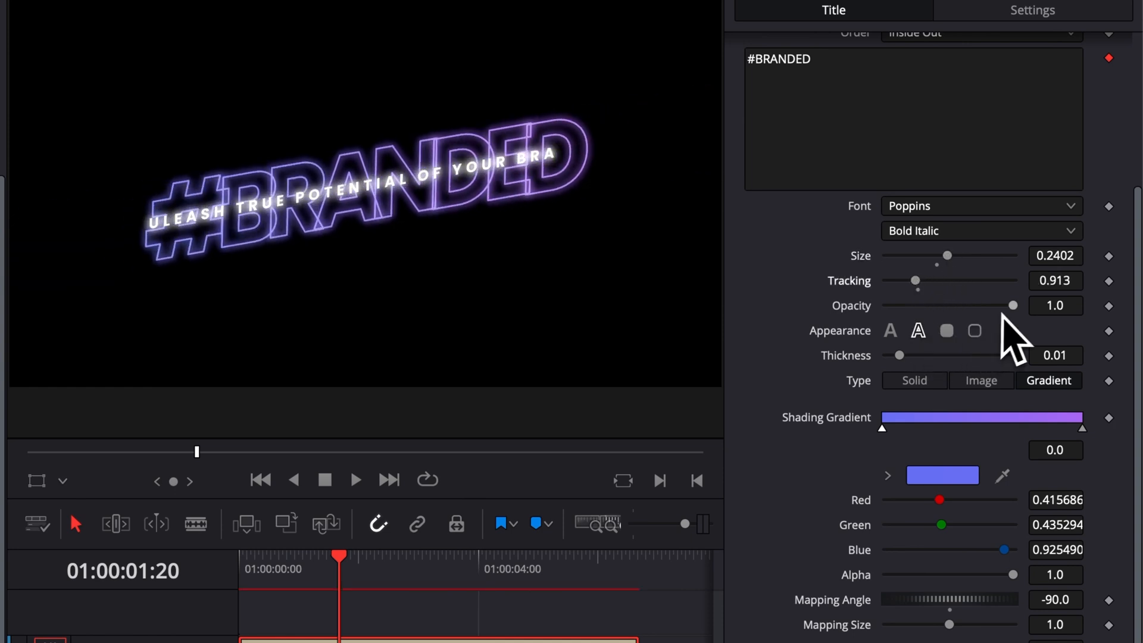
mouse_move(1068, 336)
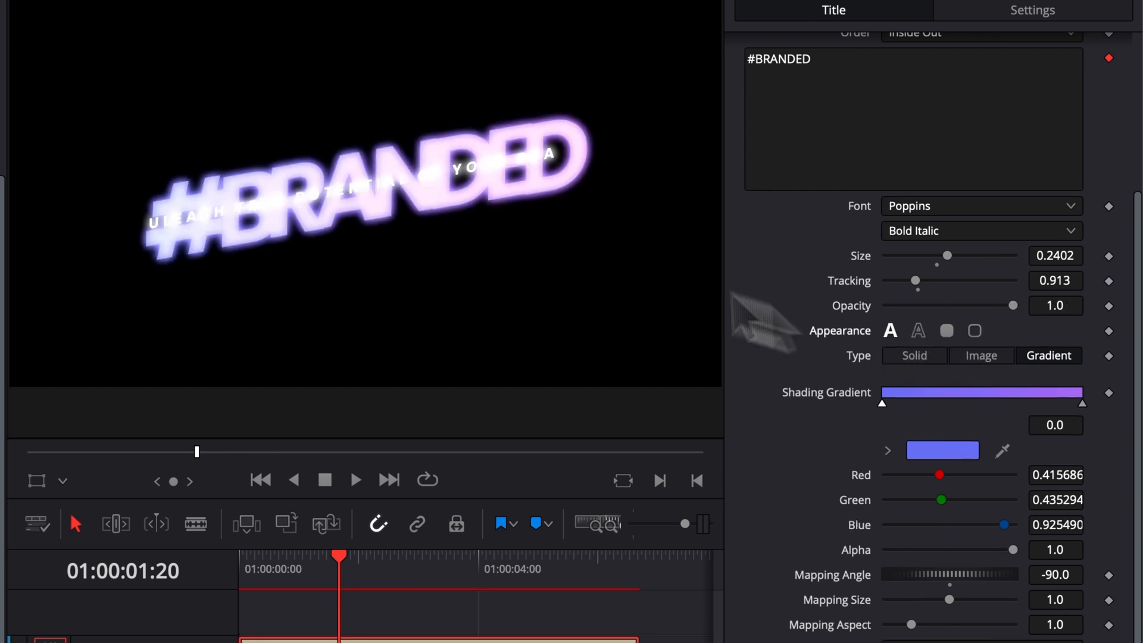
mouse_move(945, 314)
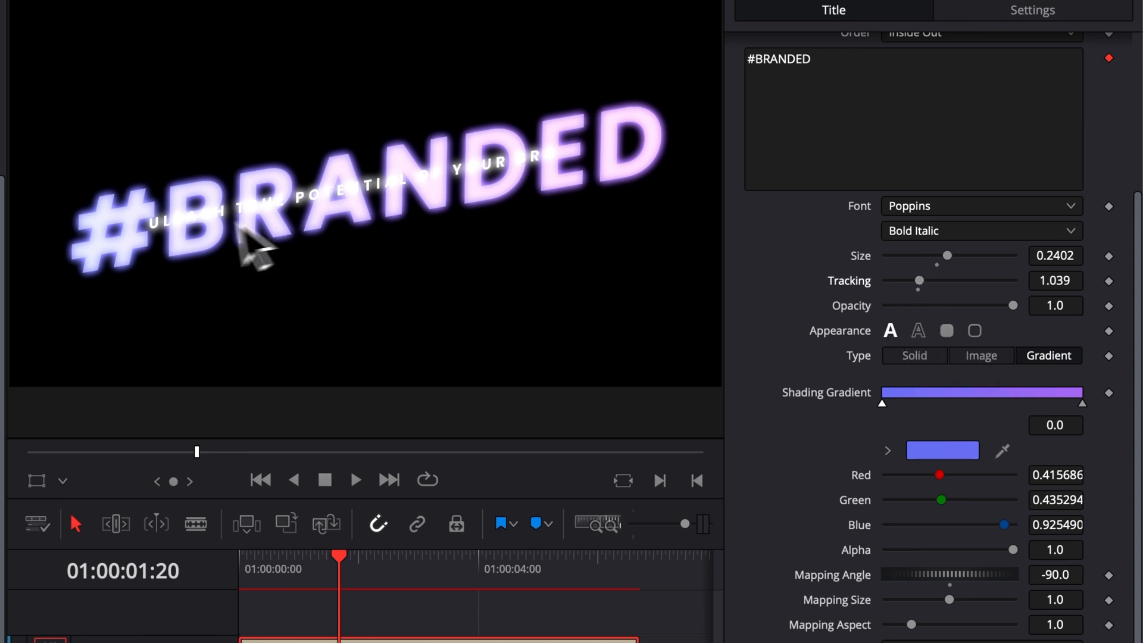
mouse_move(1078, 467)
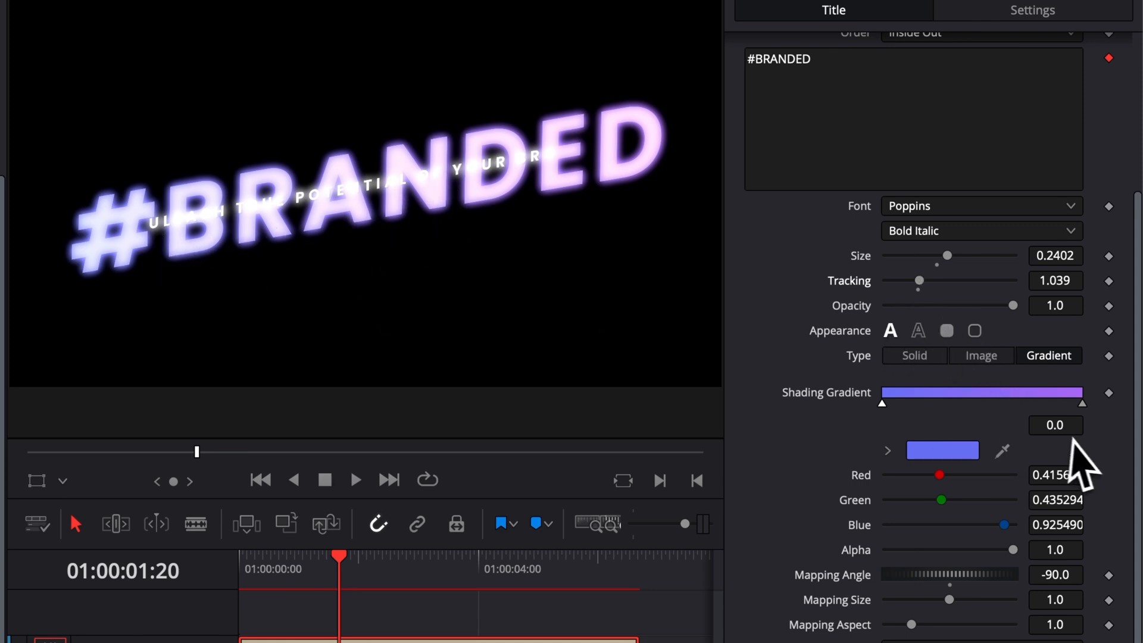
Try a plain solid fill on the headline, then collapse its Text 1 settings.
scroll("up", 3)
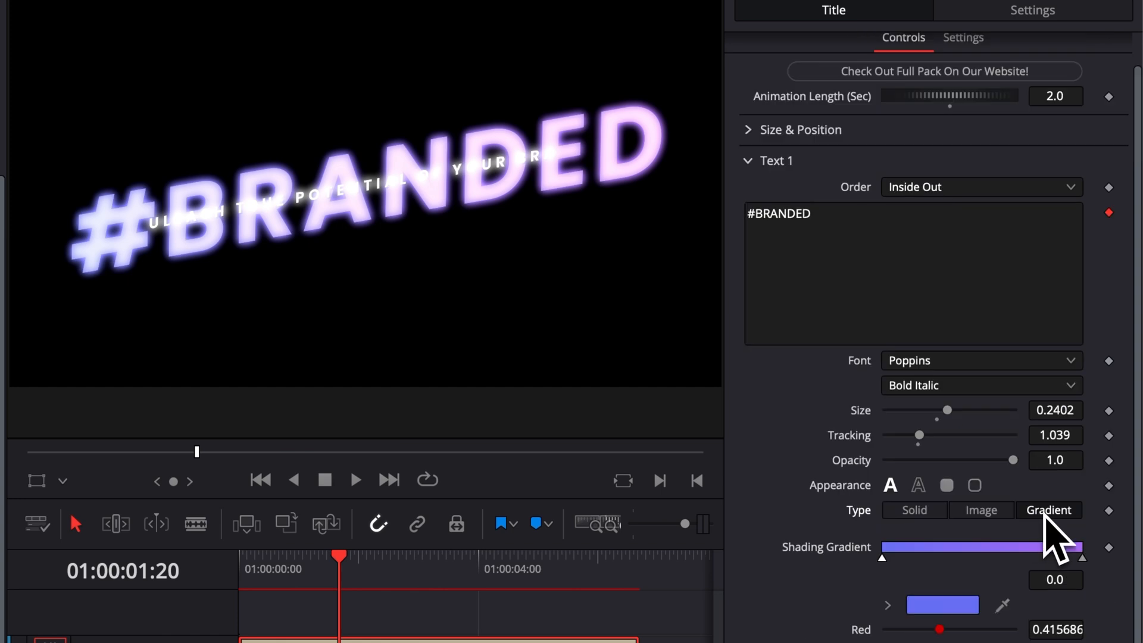
left_click(913, 510)
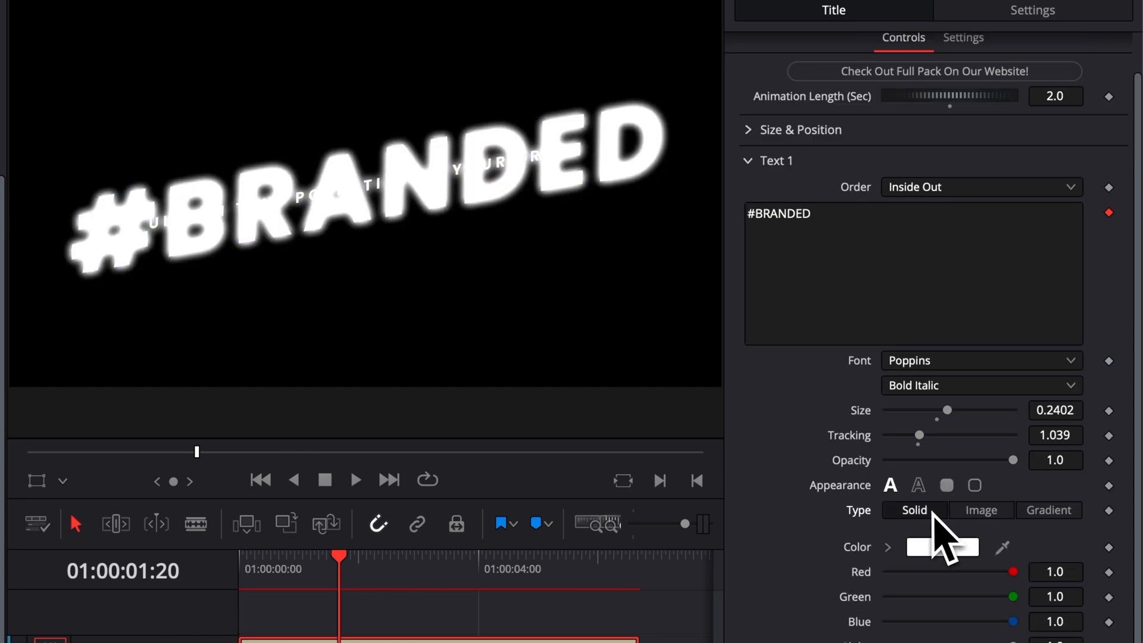
left_click(1048, 509)
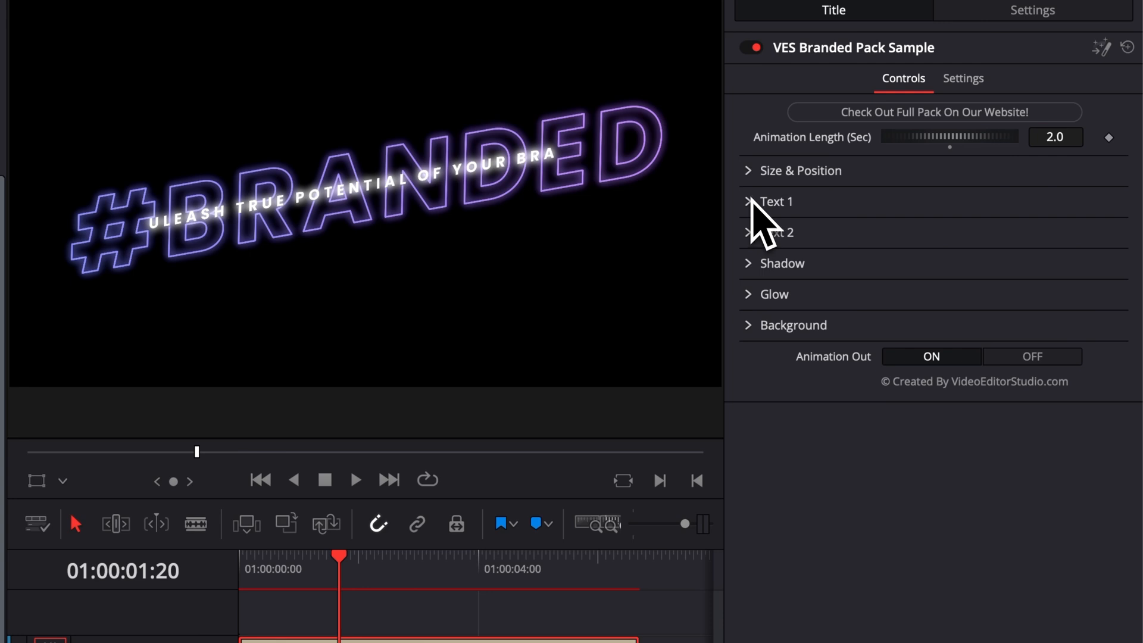
left_click(777, 231)
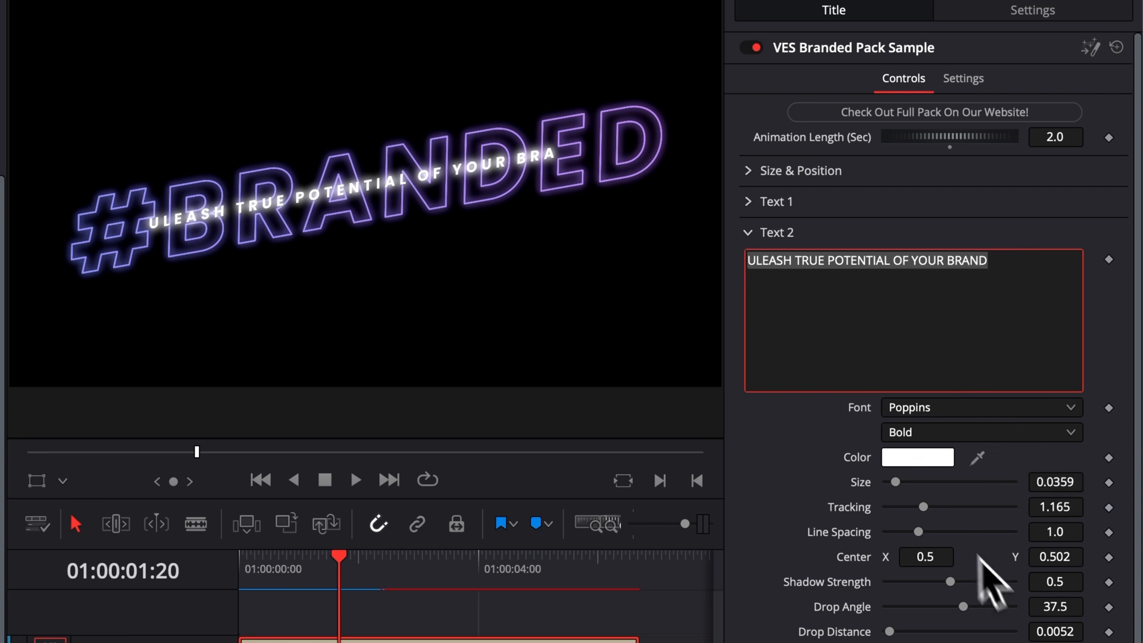
mouse_move(822, 314)
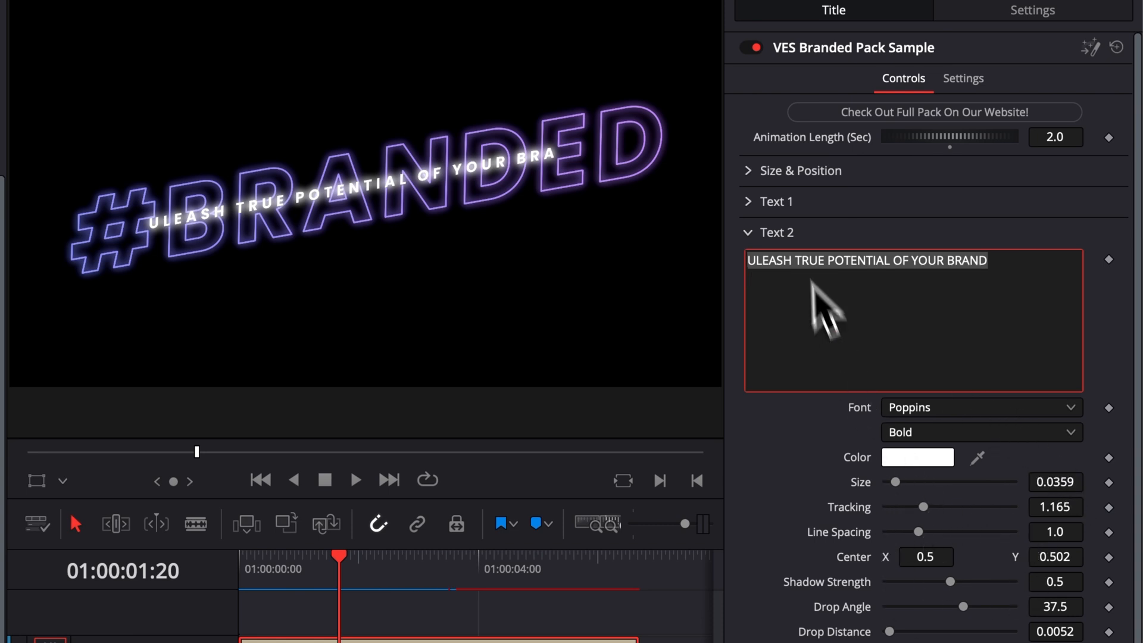
left_click(748, 233)
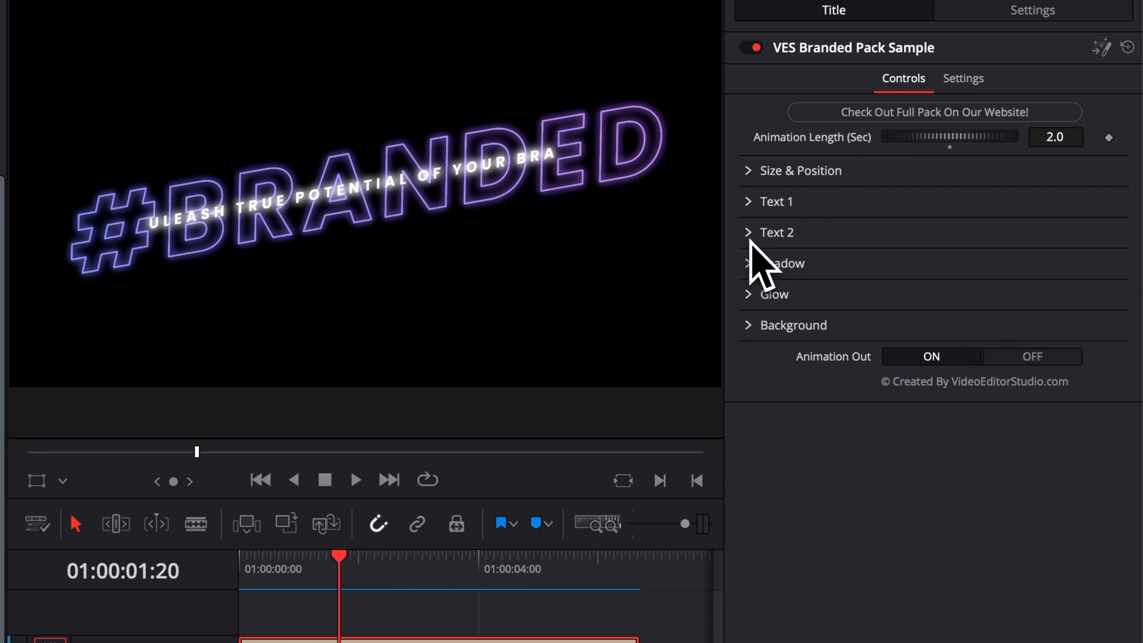
Expand the title's Shadow settings in the Inspector.
left_click(782, 263)
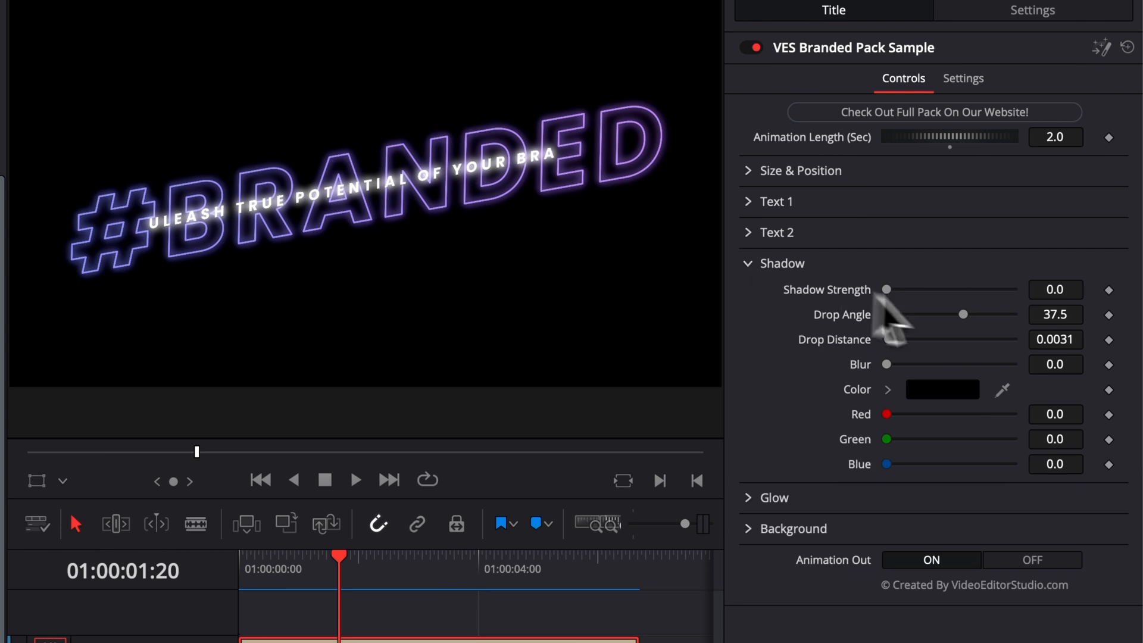
mouse_move(903, 328)
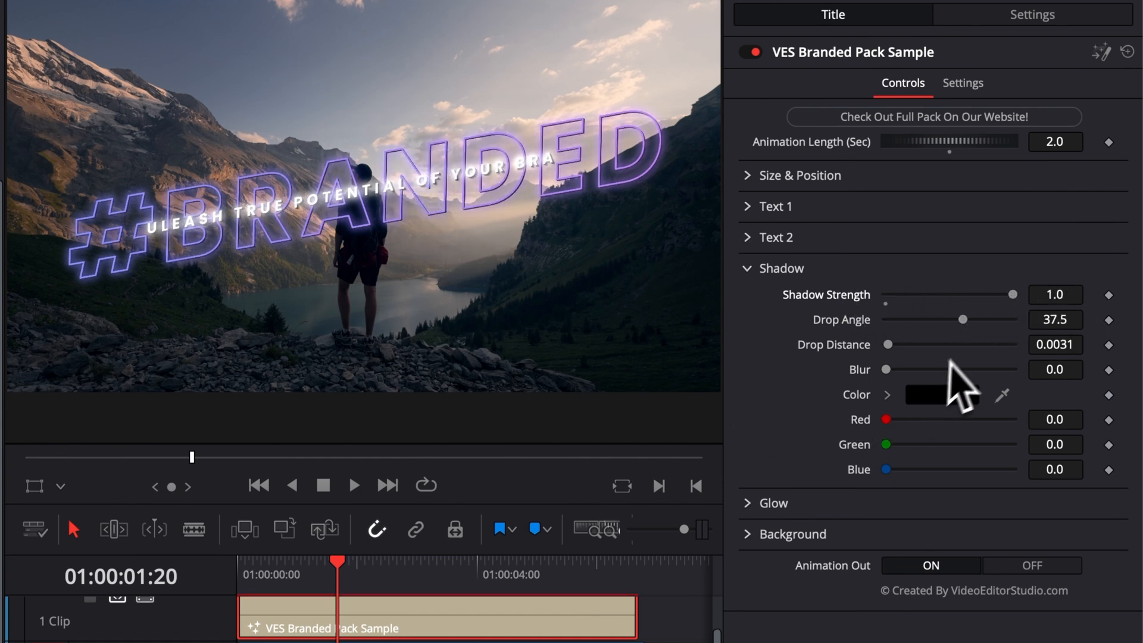
mouse_move(904, 393)
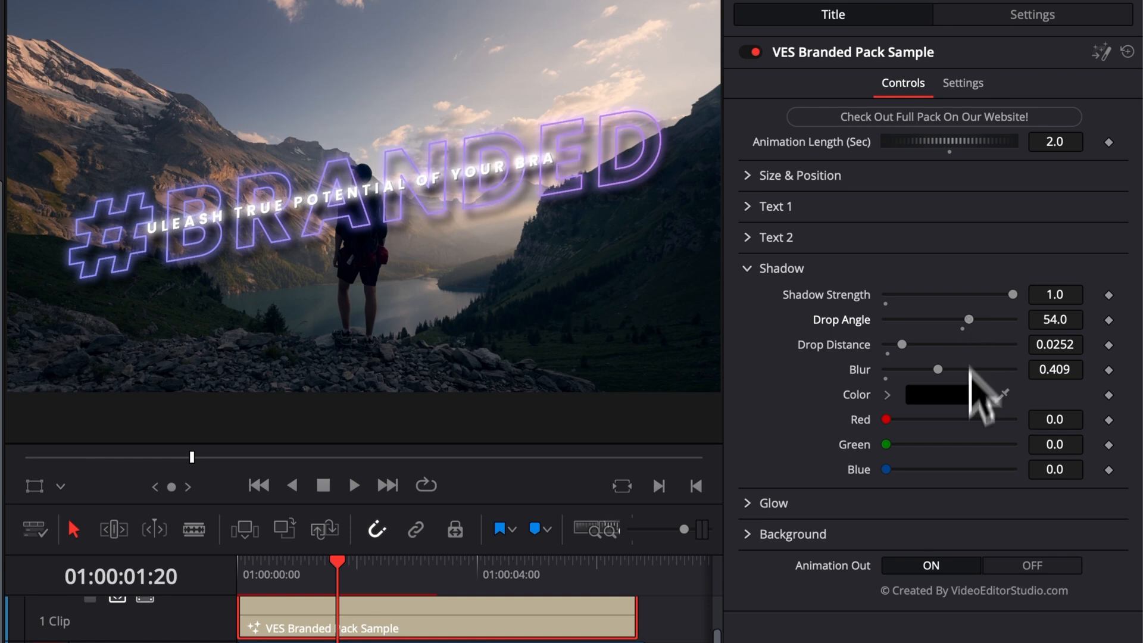
left_click(779, 268)
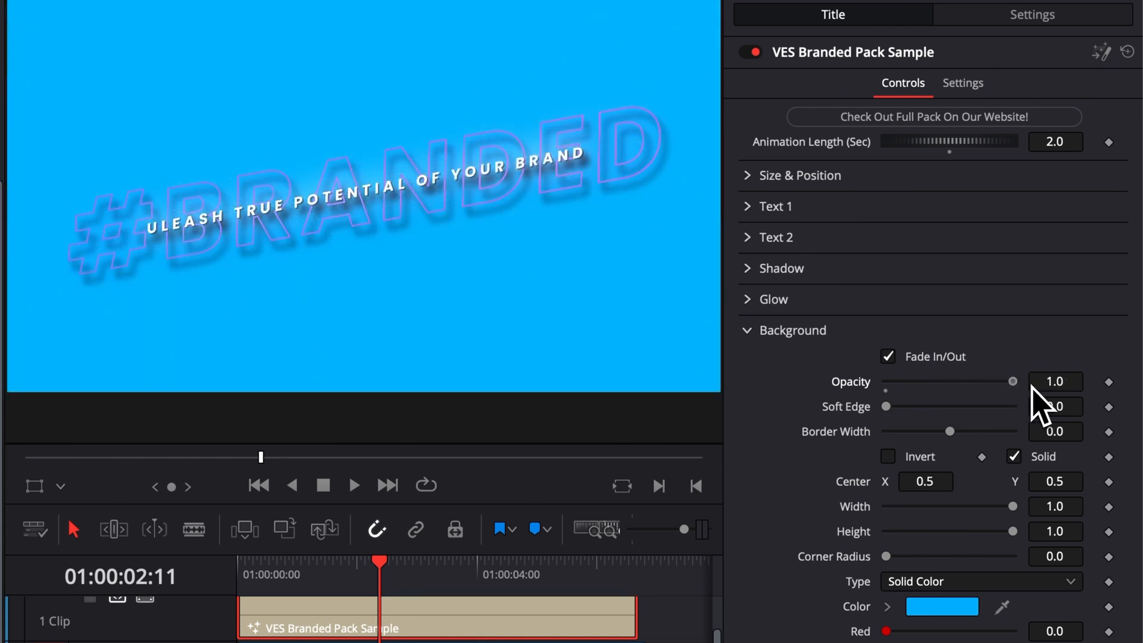
mouse_move(434, 277)
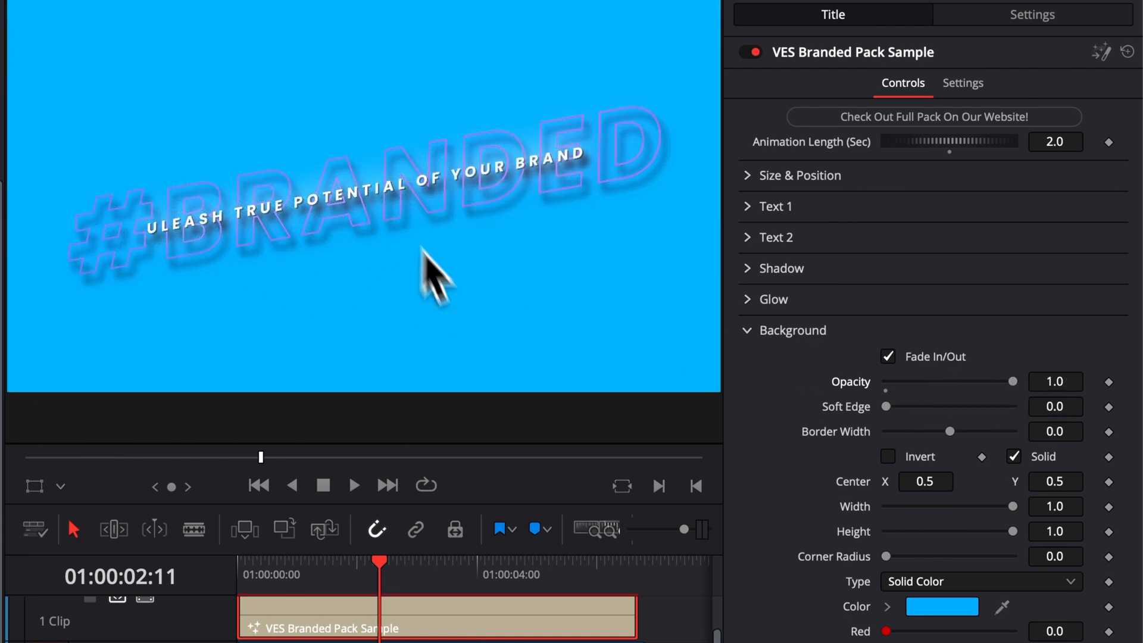
mouse_move(1057, 387)
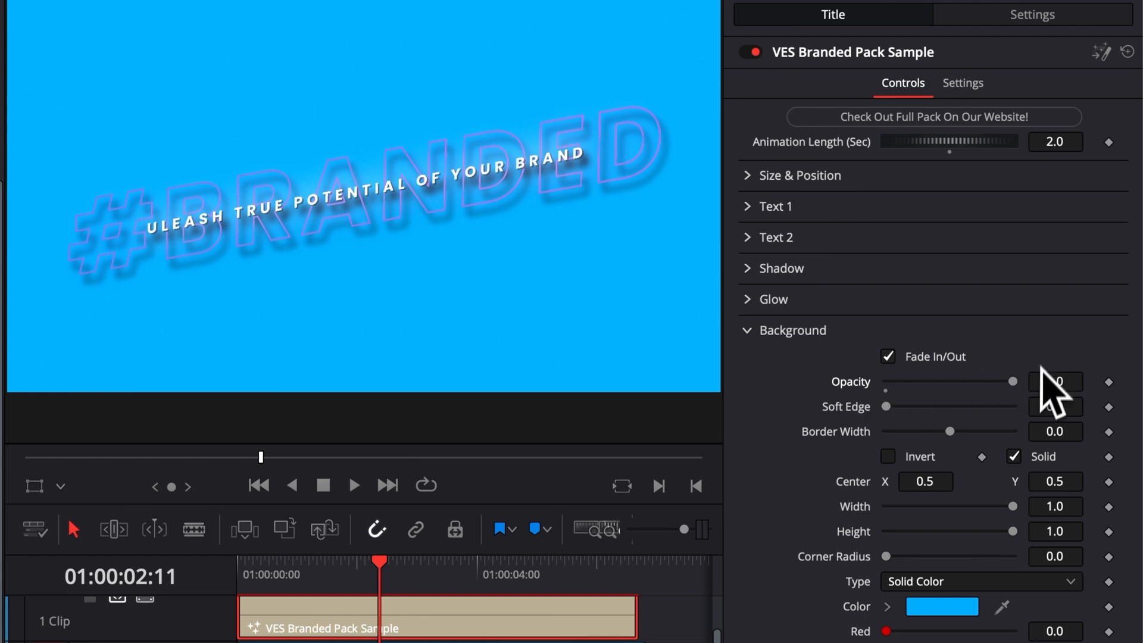
Bring up the colour picker for the bright blue 00AAFF Background Color.
left_click(941, 607)
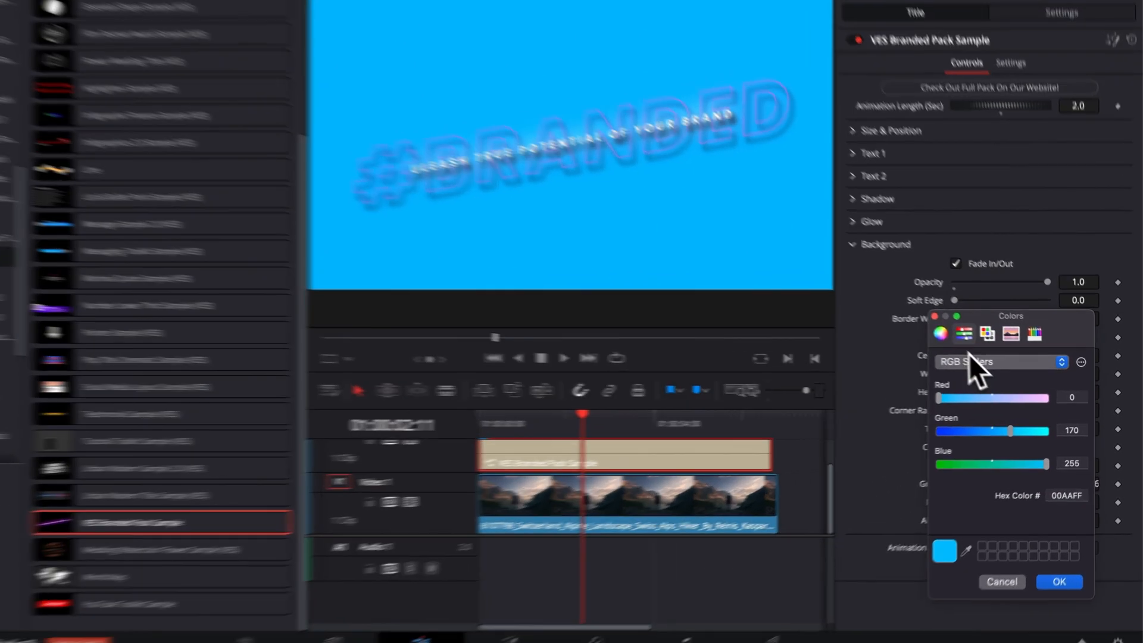
Switch to the colour wheel and drag brightness down to make the background black.
left_click(882, 311)
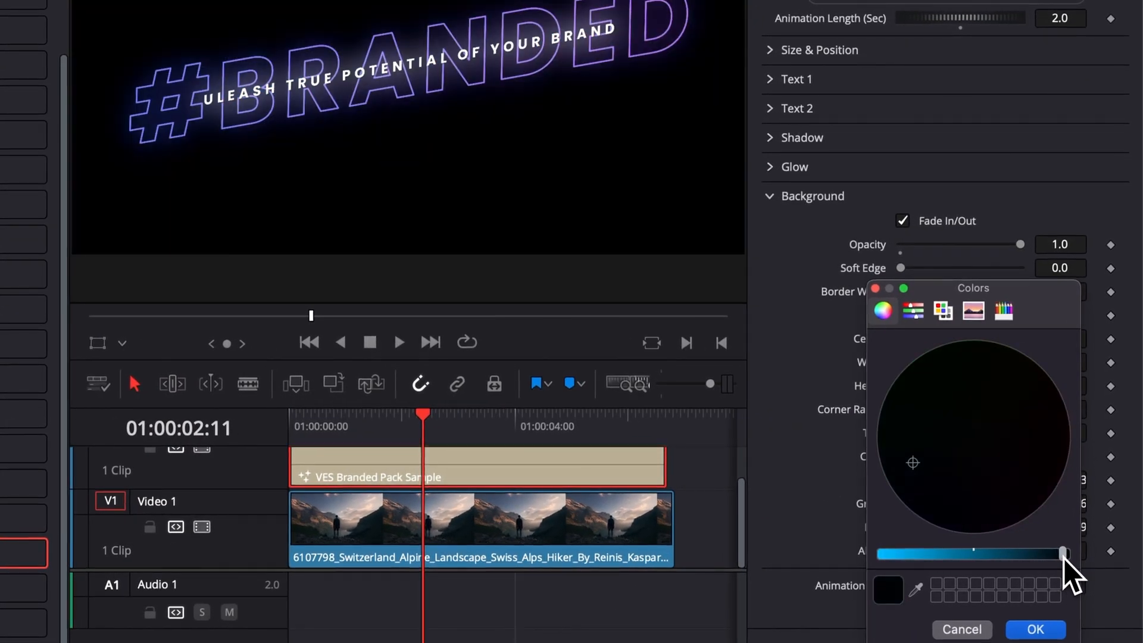
left_click(1034, 629)
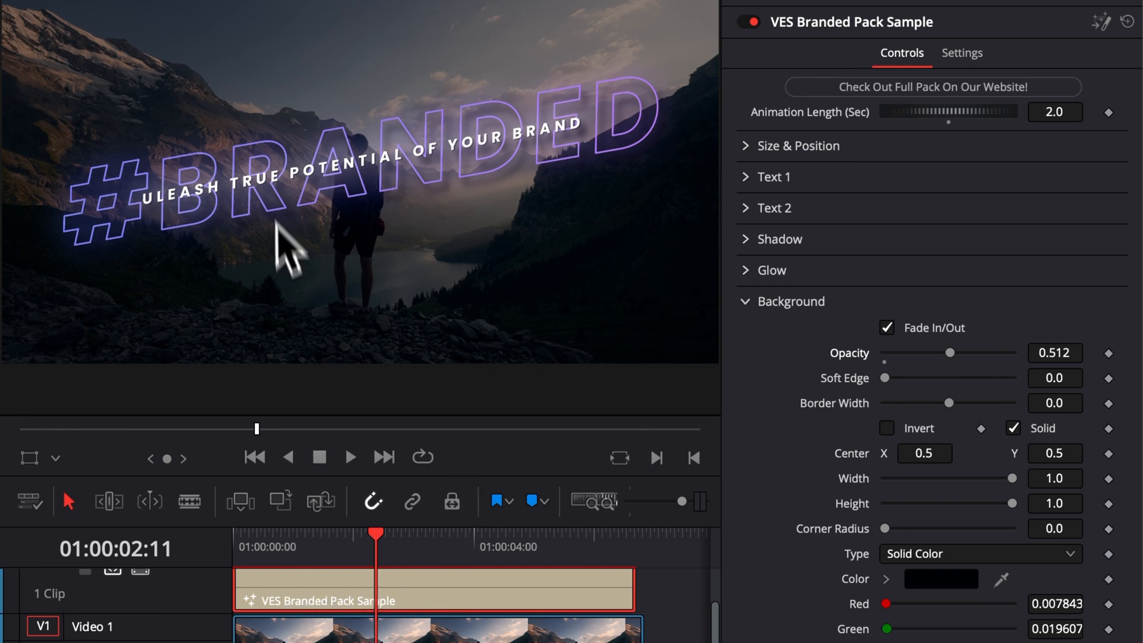
mouse_move(259, 590)
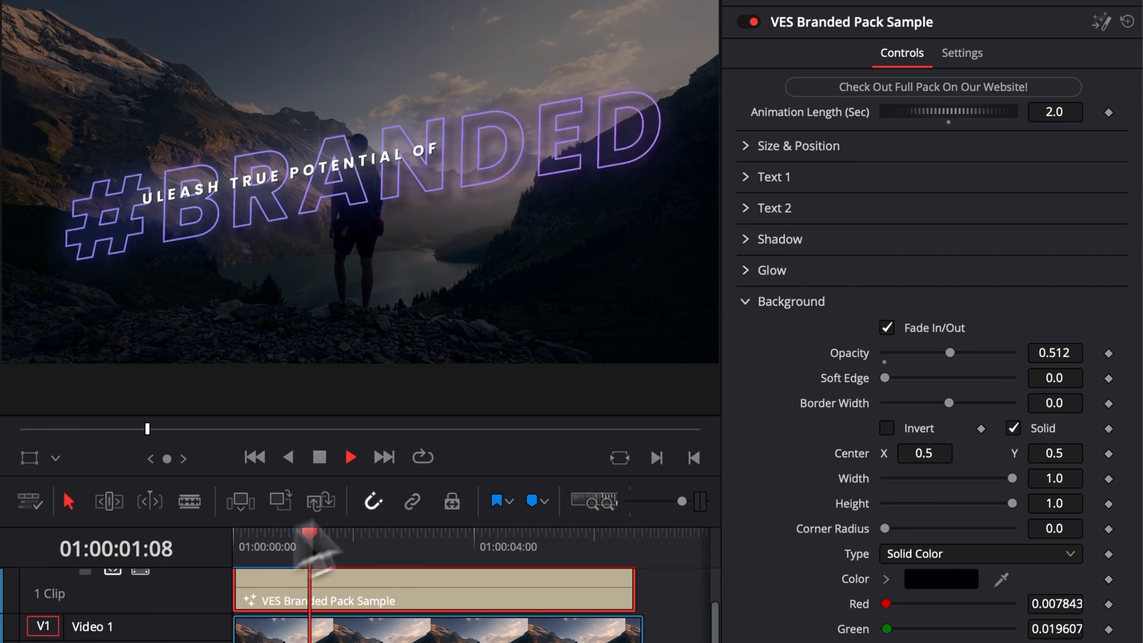
Turn off Fade In/Out for the title background and replay the clip.
left_click(887, 328)
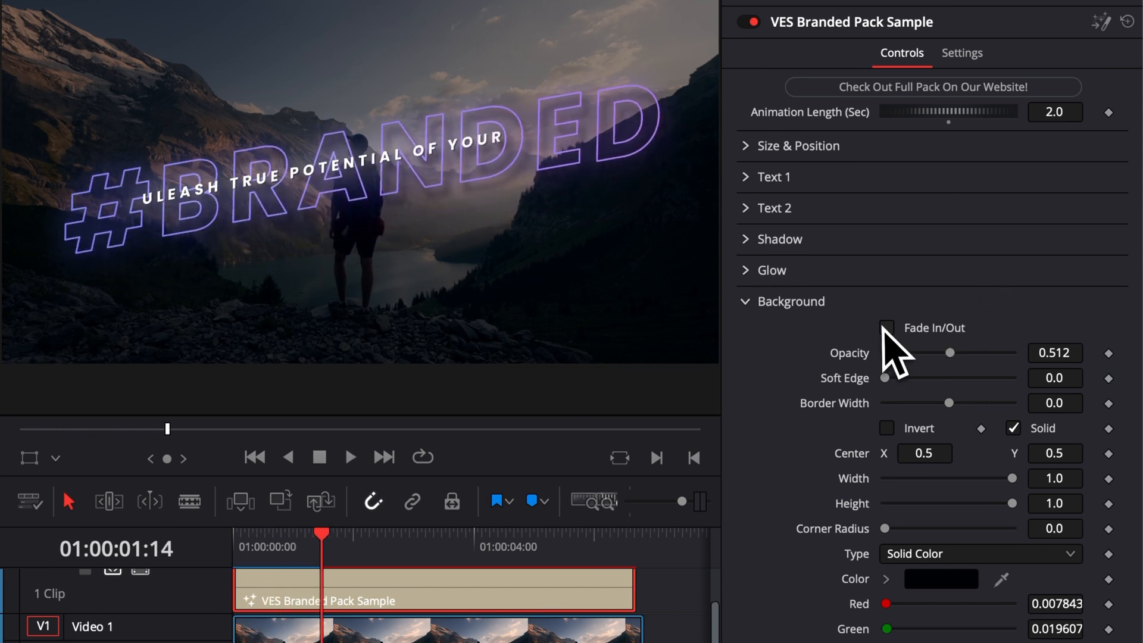
mouse_move(895, 361)
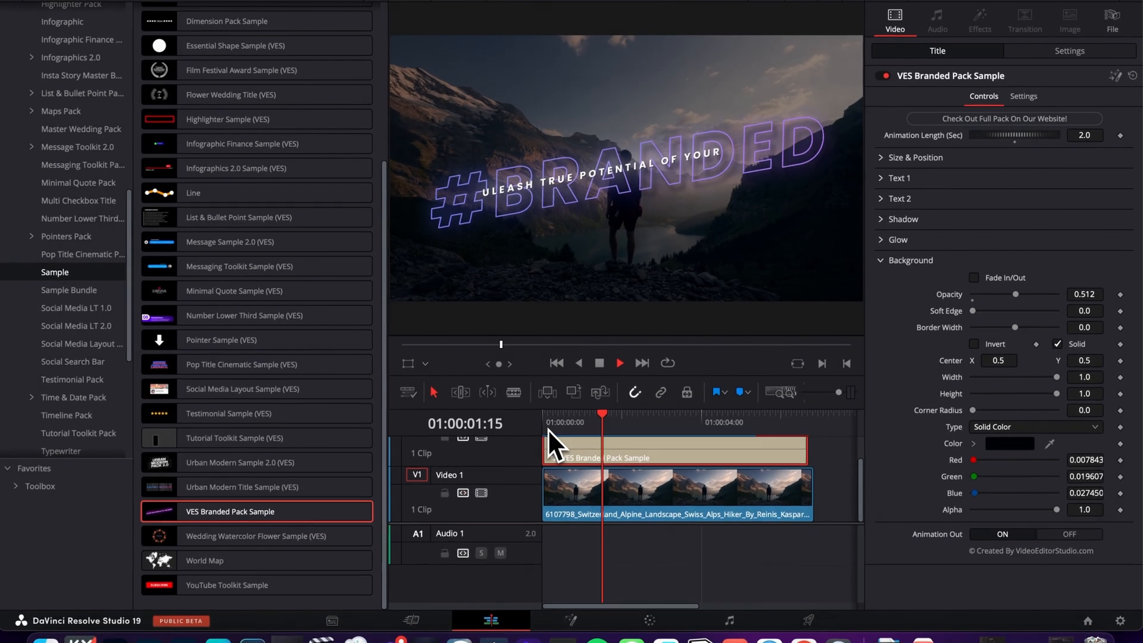
left_click(619, 362)
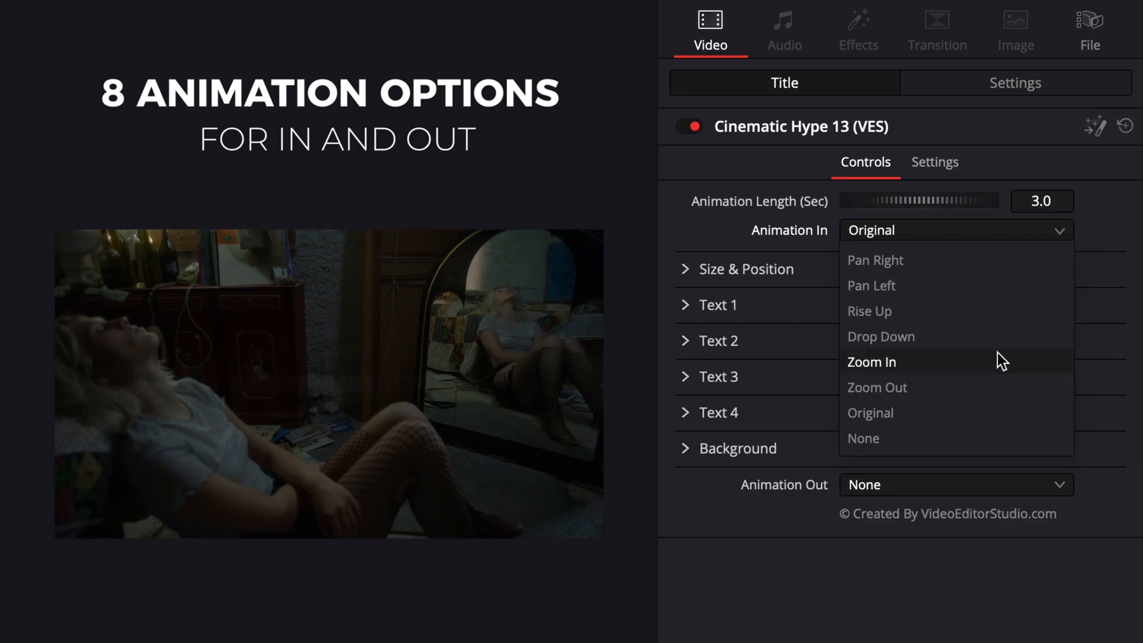
left_click(870, 362)
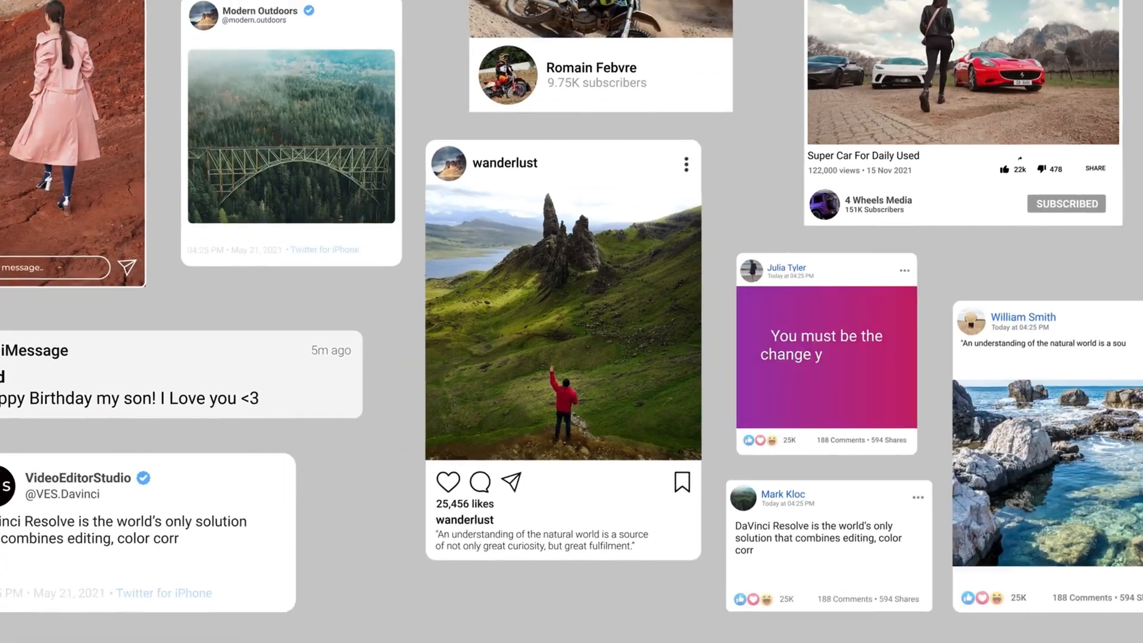